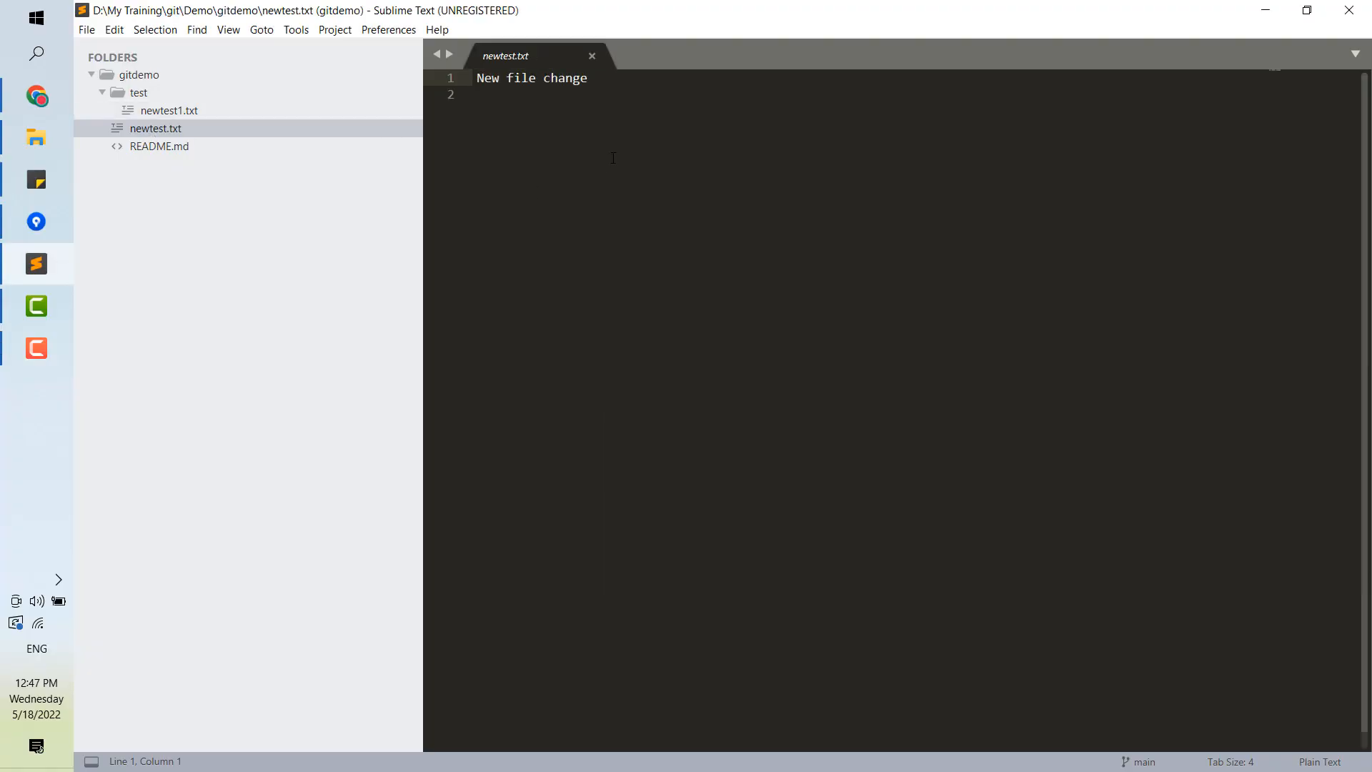
Add the line 'change for test' to newtest.txt and return to the repository
{"action": "type", "text": "change"}
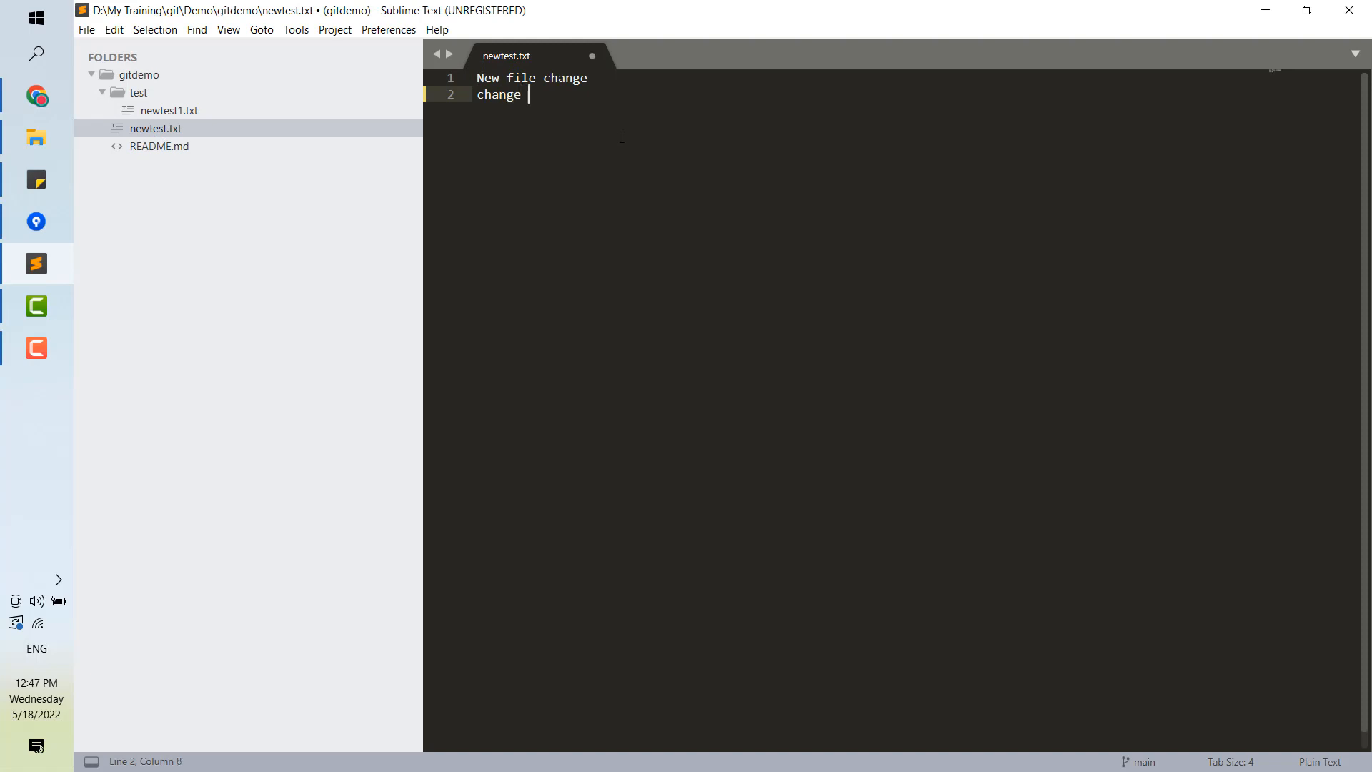
{"action": "type", "text": "for test"}
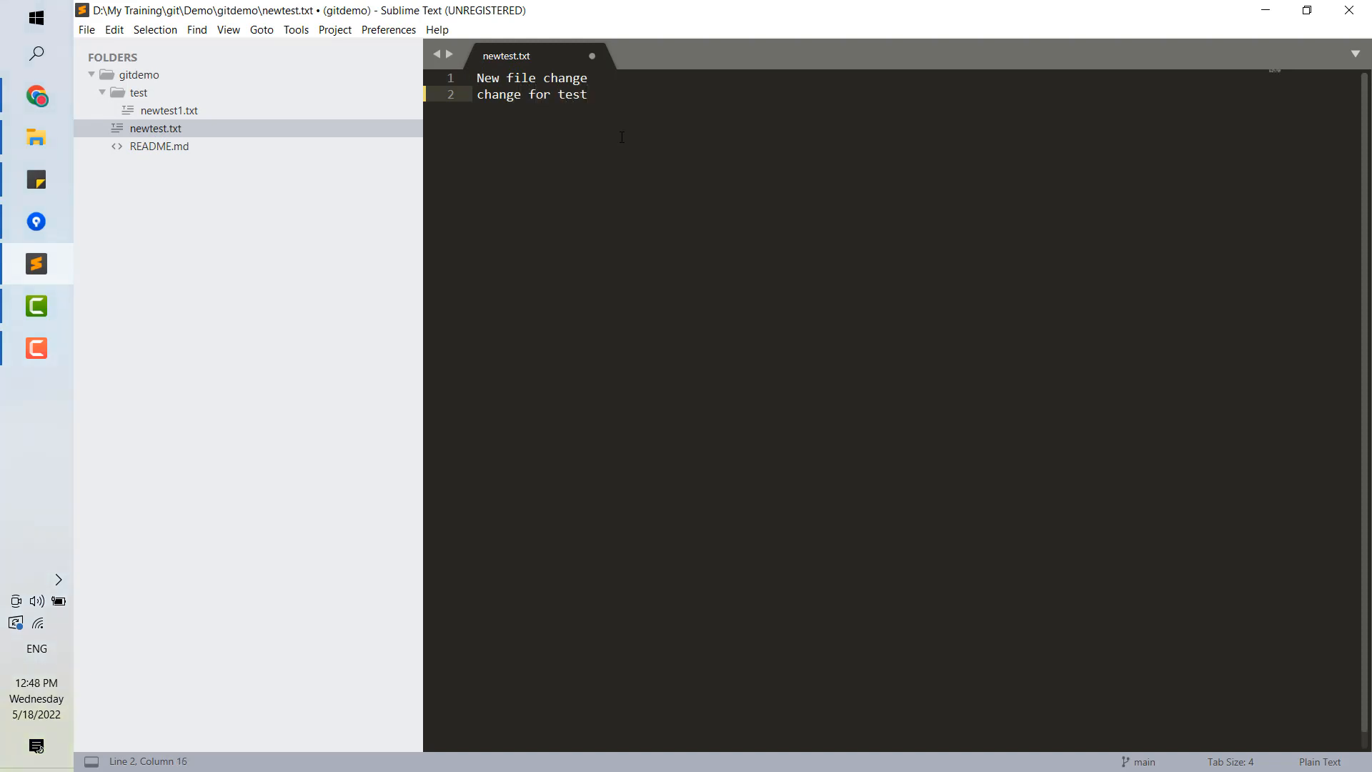
{"action": "left_click", "coordinate": [36, 222]}
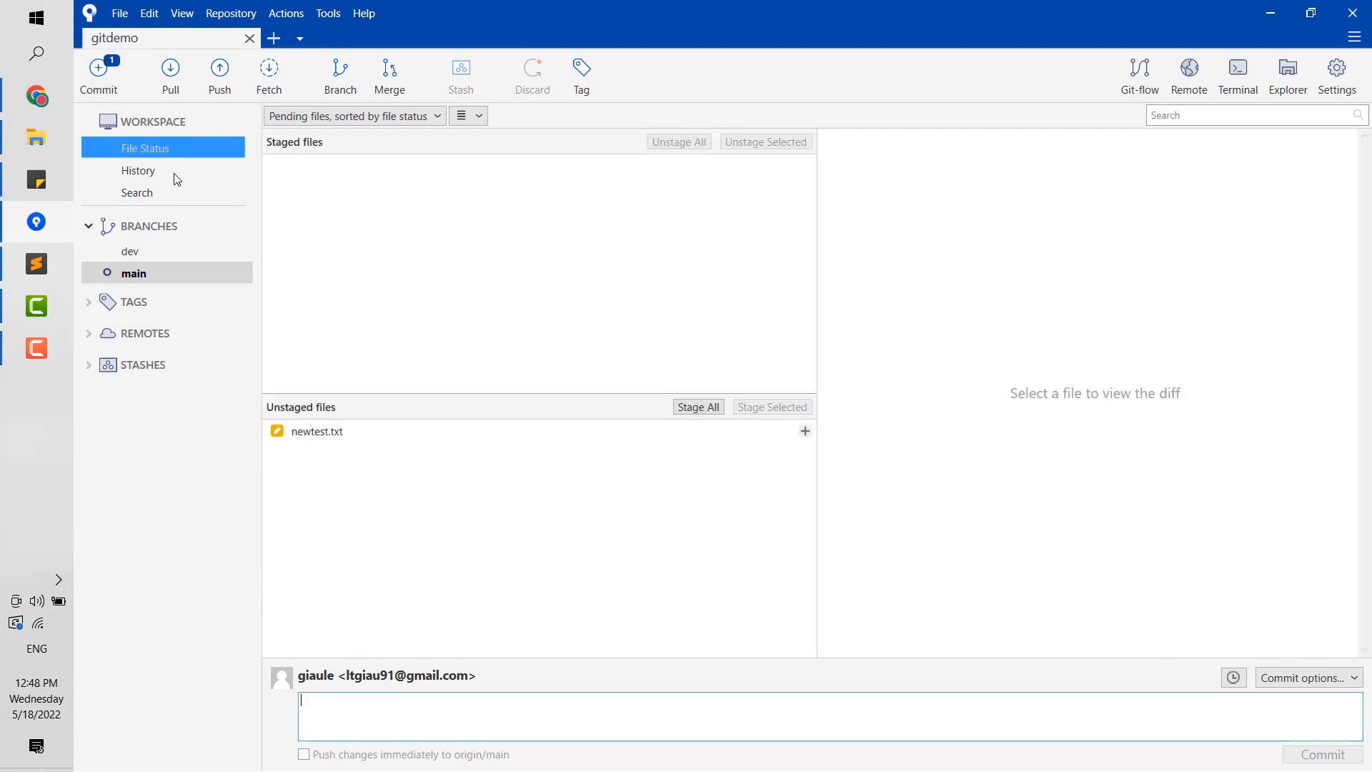
Show the newtest.txt diff adding 'change for test' and start a stash
{"action": "left_click", "coordinate": [318, 430]}
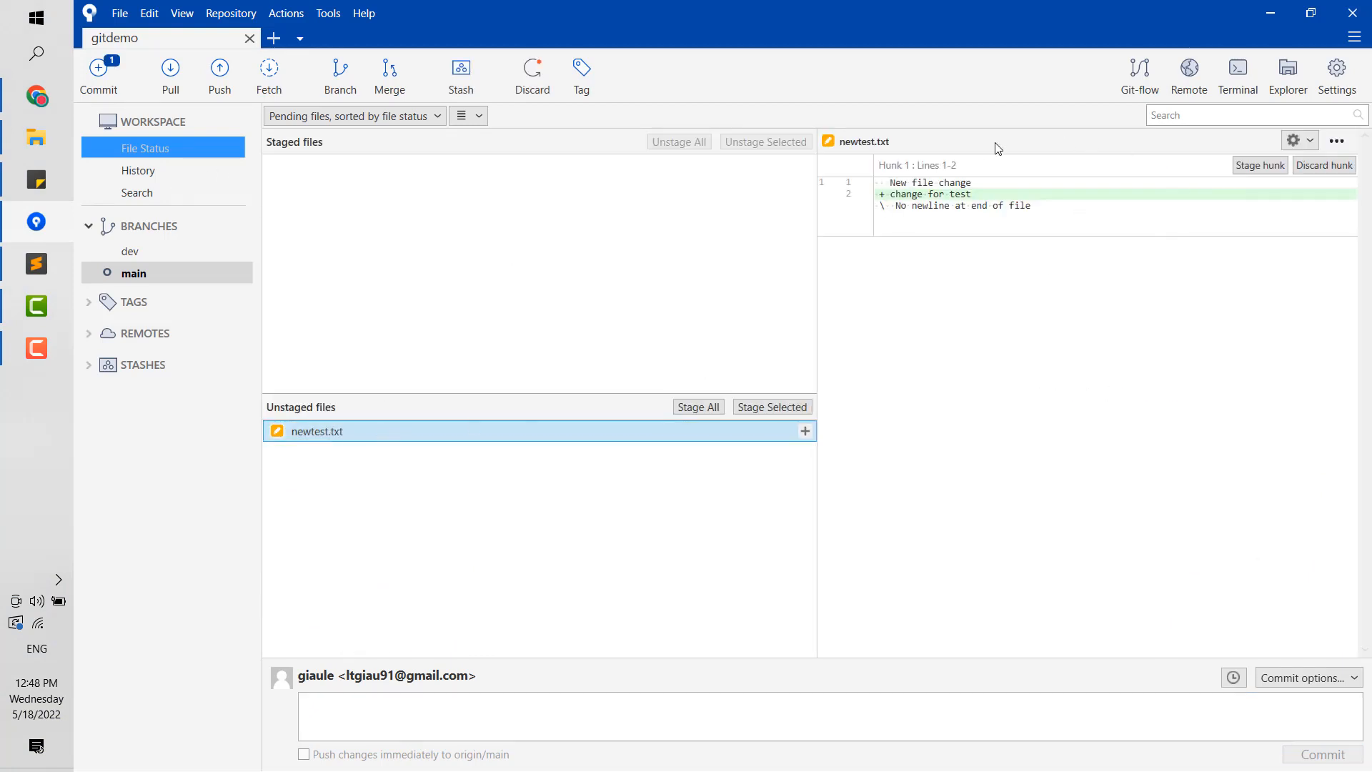
{"action": "mouse_move", "coordinate": [962, 540]}
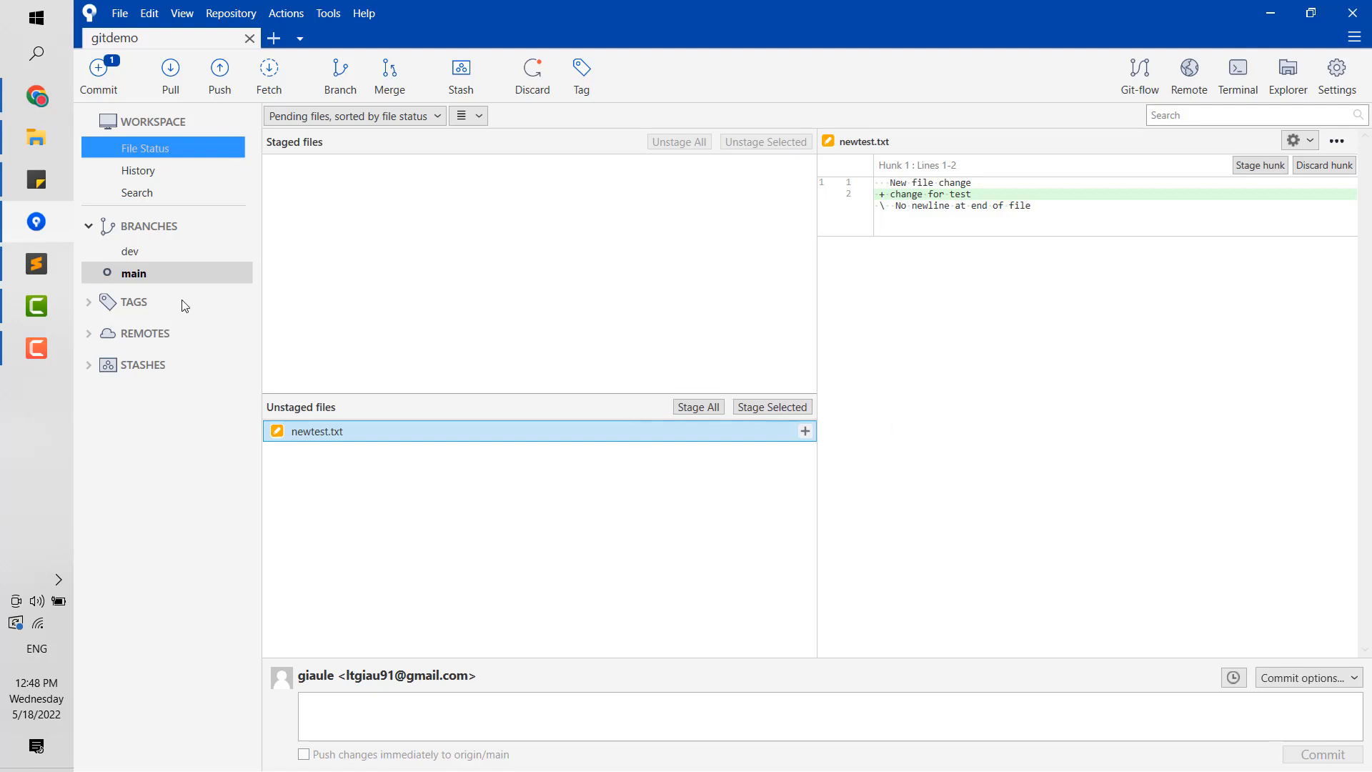
{"action": "mouse_move", "coordinate": [150, 249]}
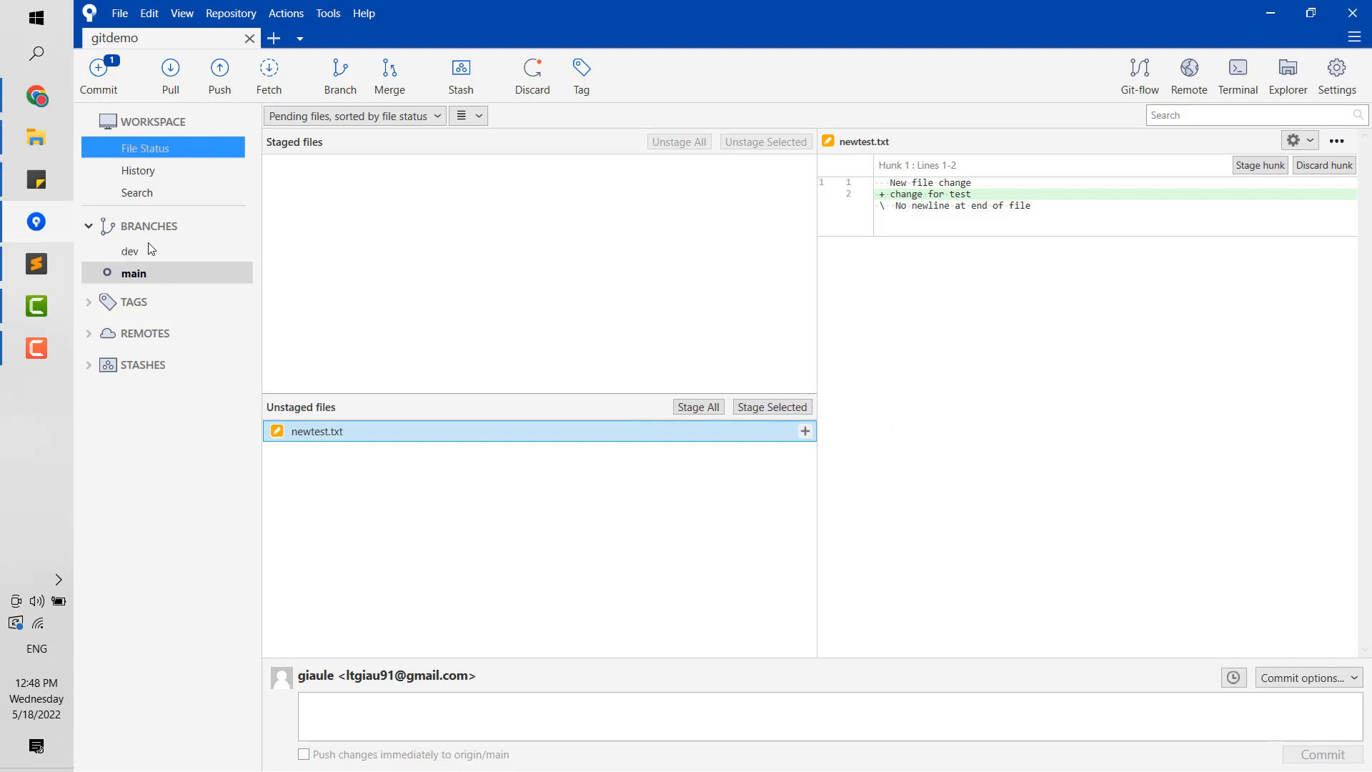
{"action": "mouse_move", "coordinate": [855, 185]}
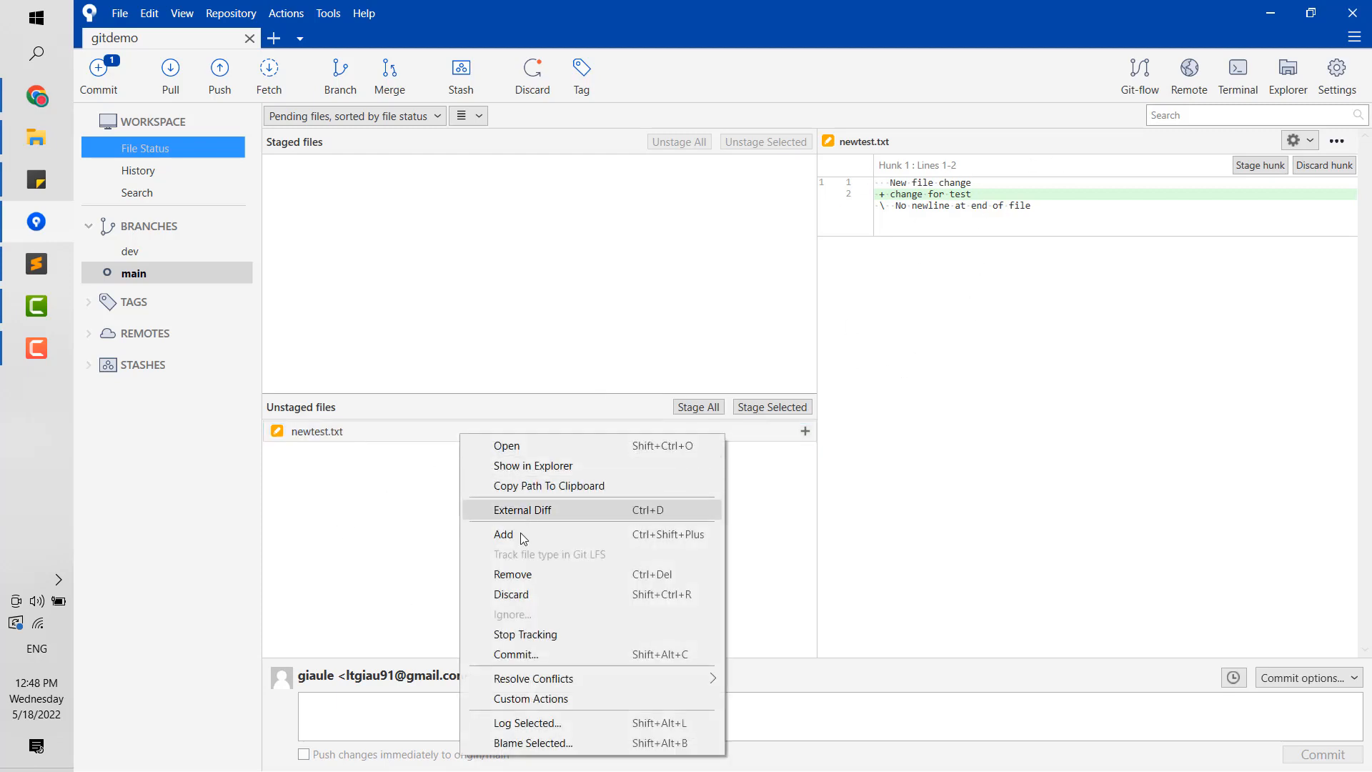
{"action": "mouse_move", "coordinate": [539, 602]}
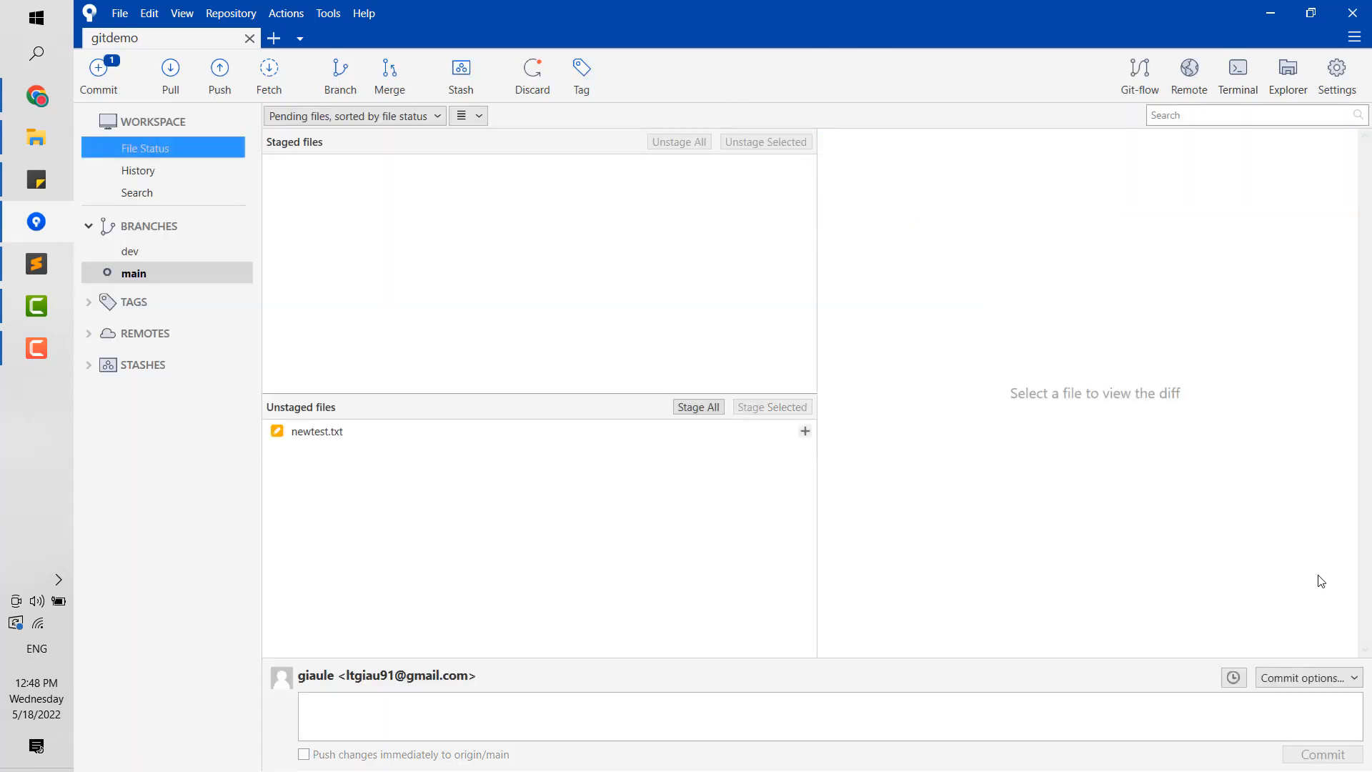
{"action": "mouse_move", "coordinate": [695, 378]}
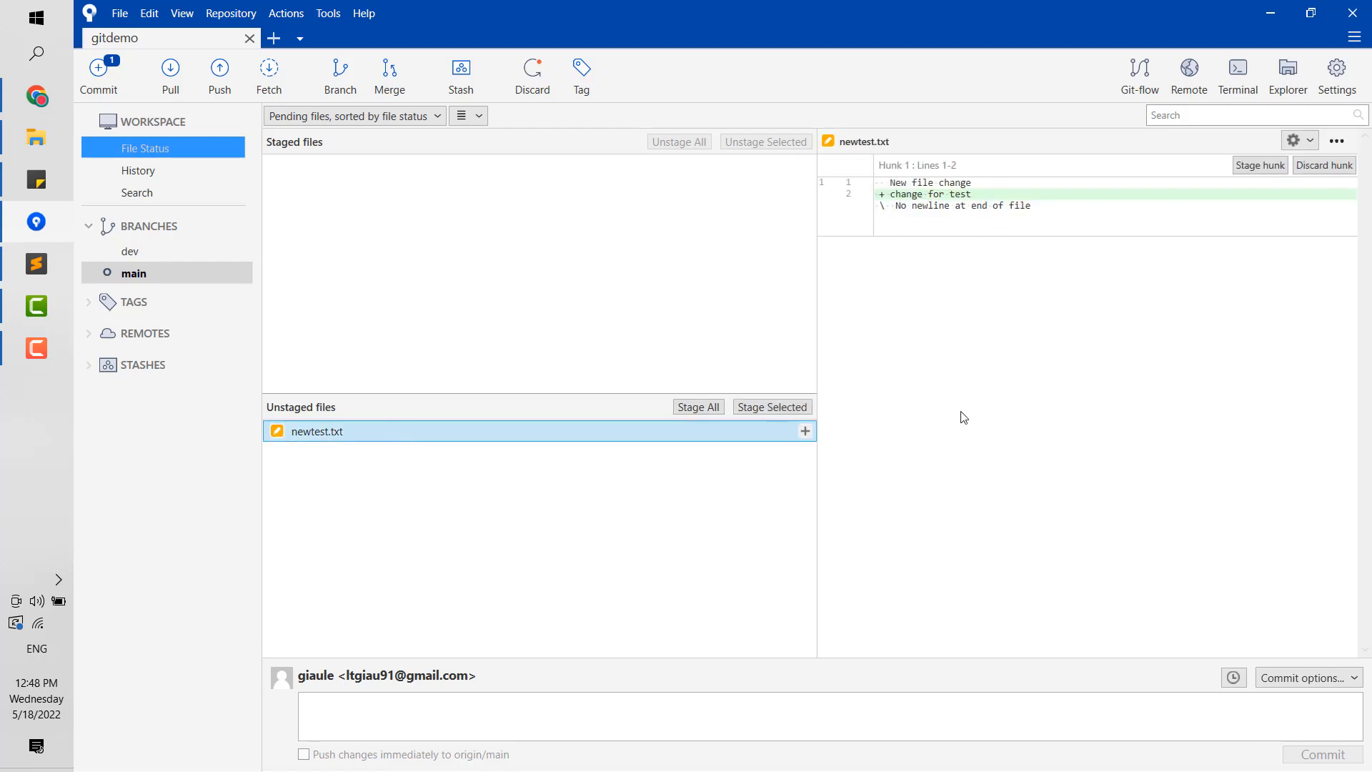
{"action": "left_click", "coordinate": [461, 75]}
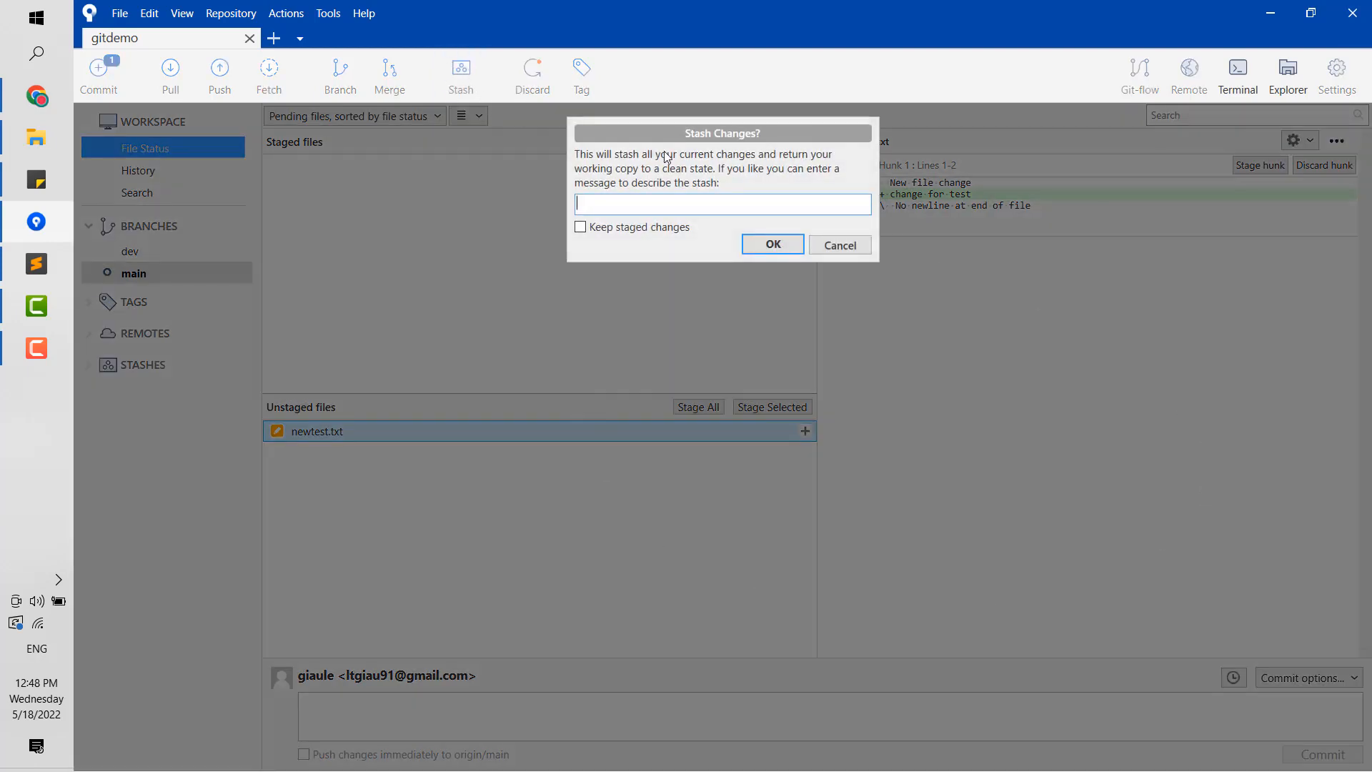
{"action": "mouse_move", "coordinate": [805, 161]}
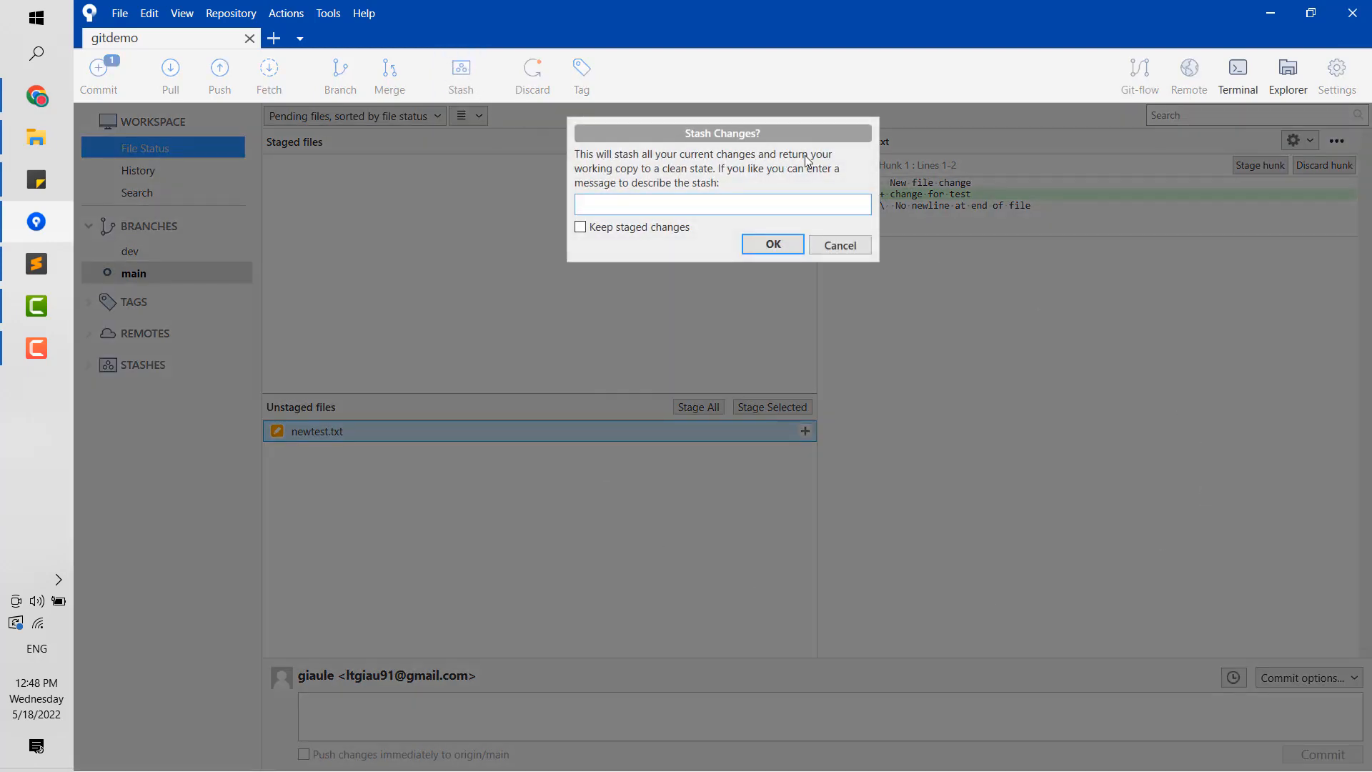
{"action": "mouse_move", "coordinate": [381, 484]}
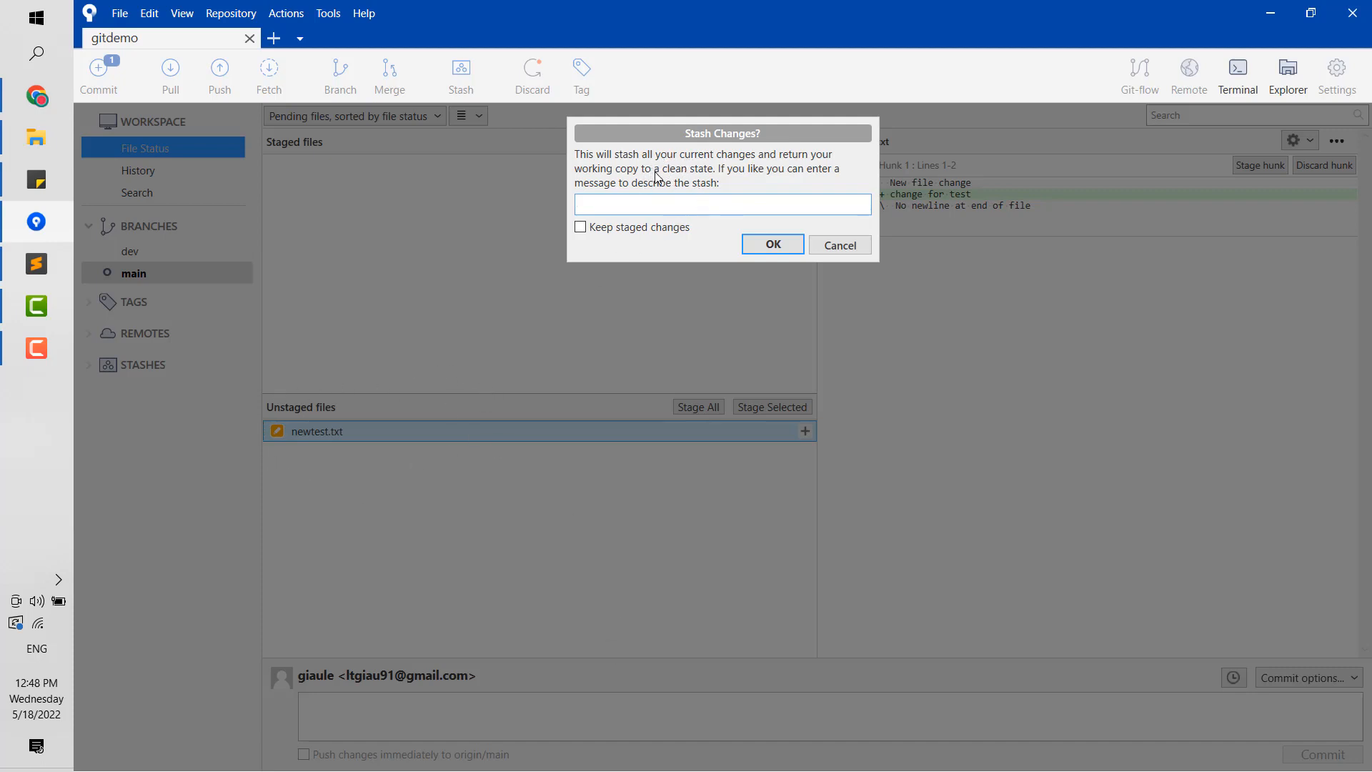
{"action": "mouse_move", "coordinate": [687, 175]}
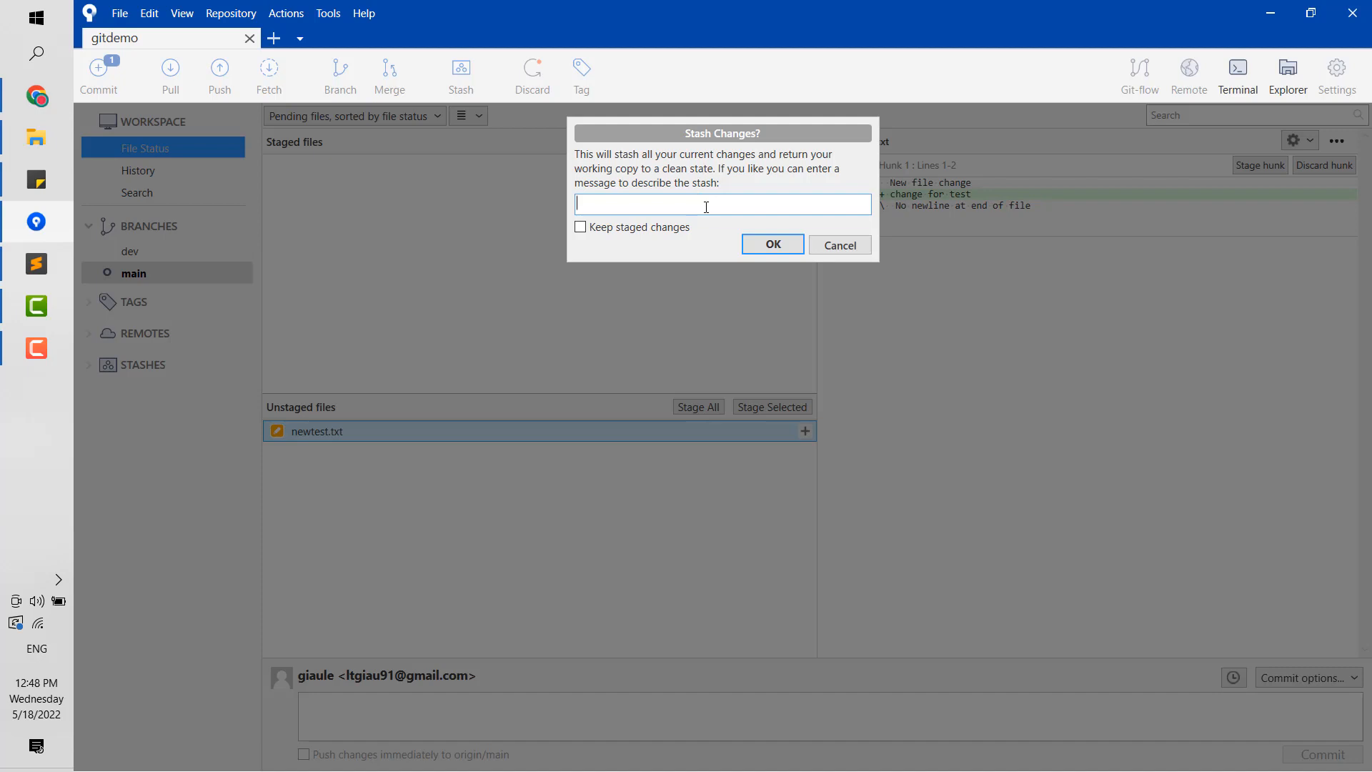
Enter 'change for test' as the stash message
{"action": "type", "text": "change"}
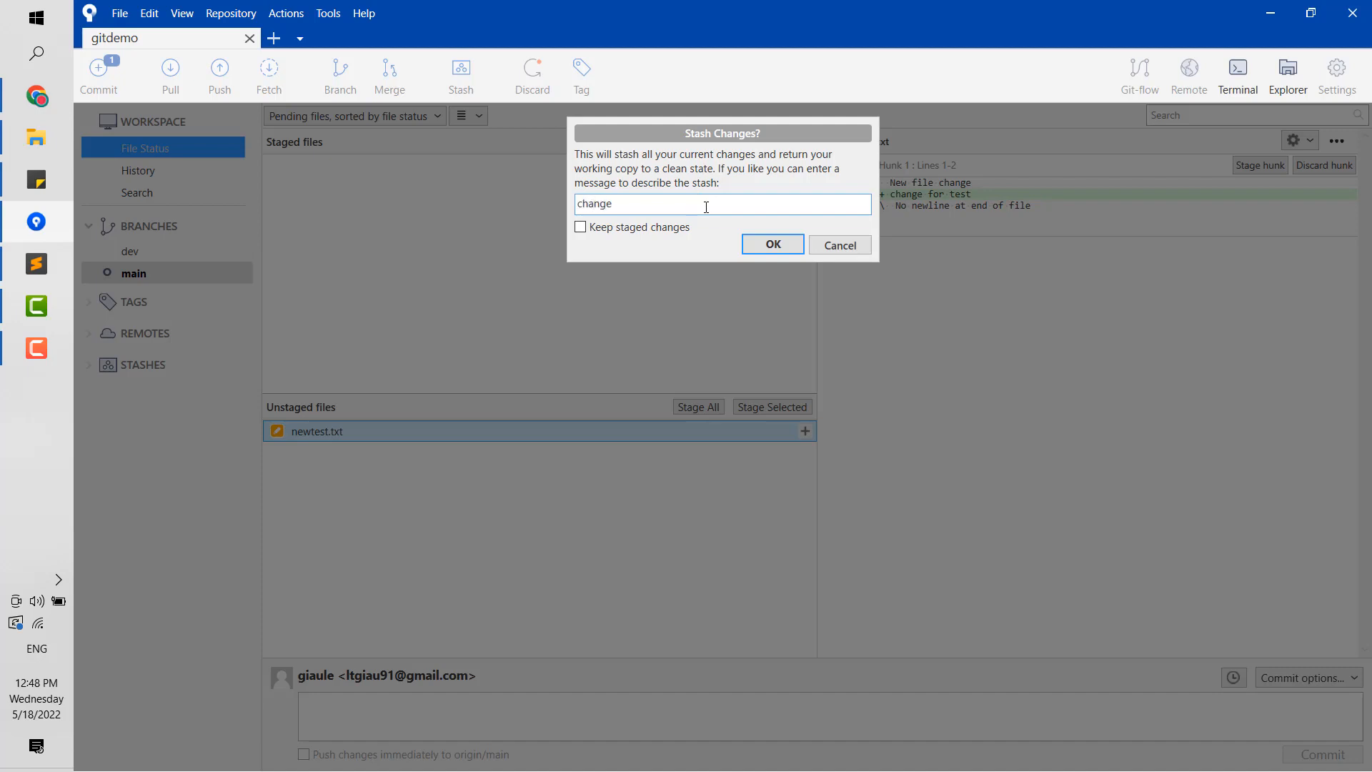
{"action": "type", "text": "for test"}
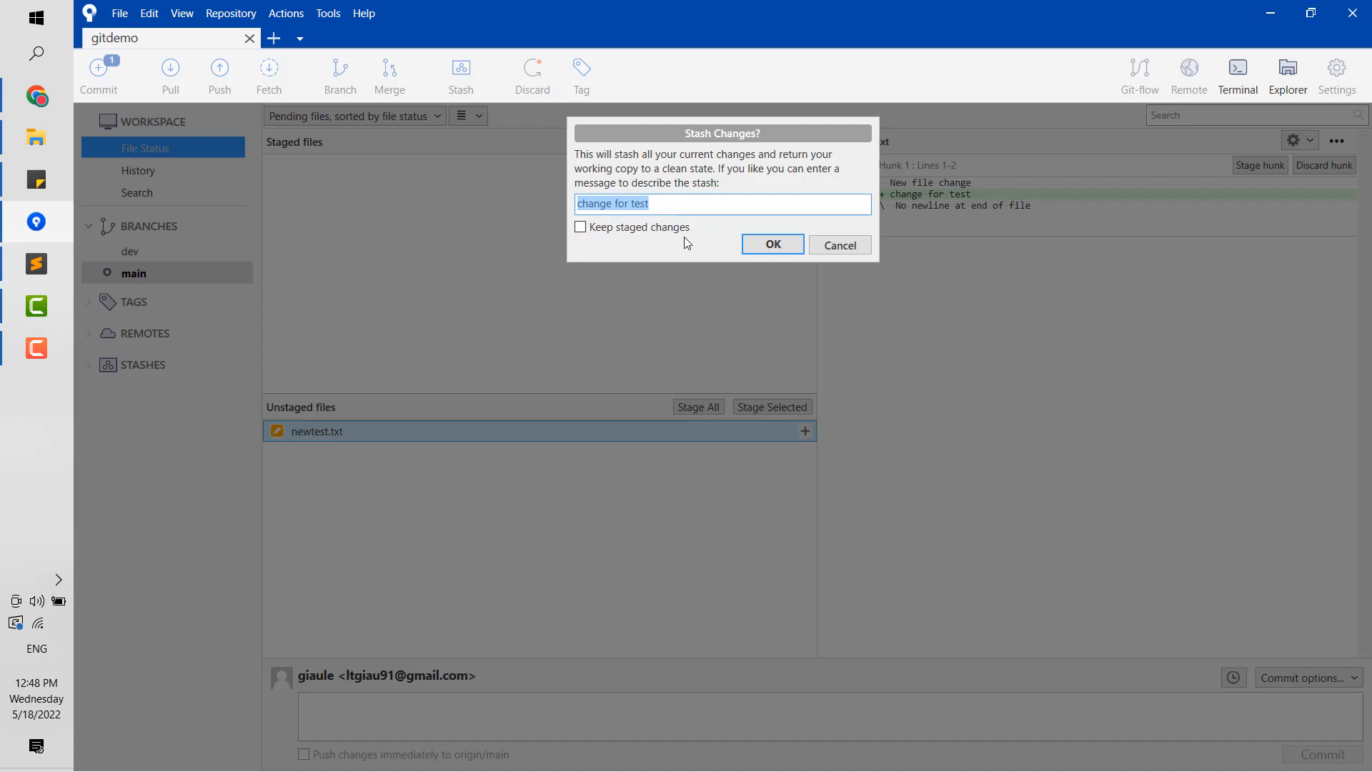
{"action": "mouse_move", "coordinate": [721, 283]}
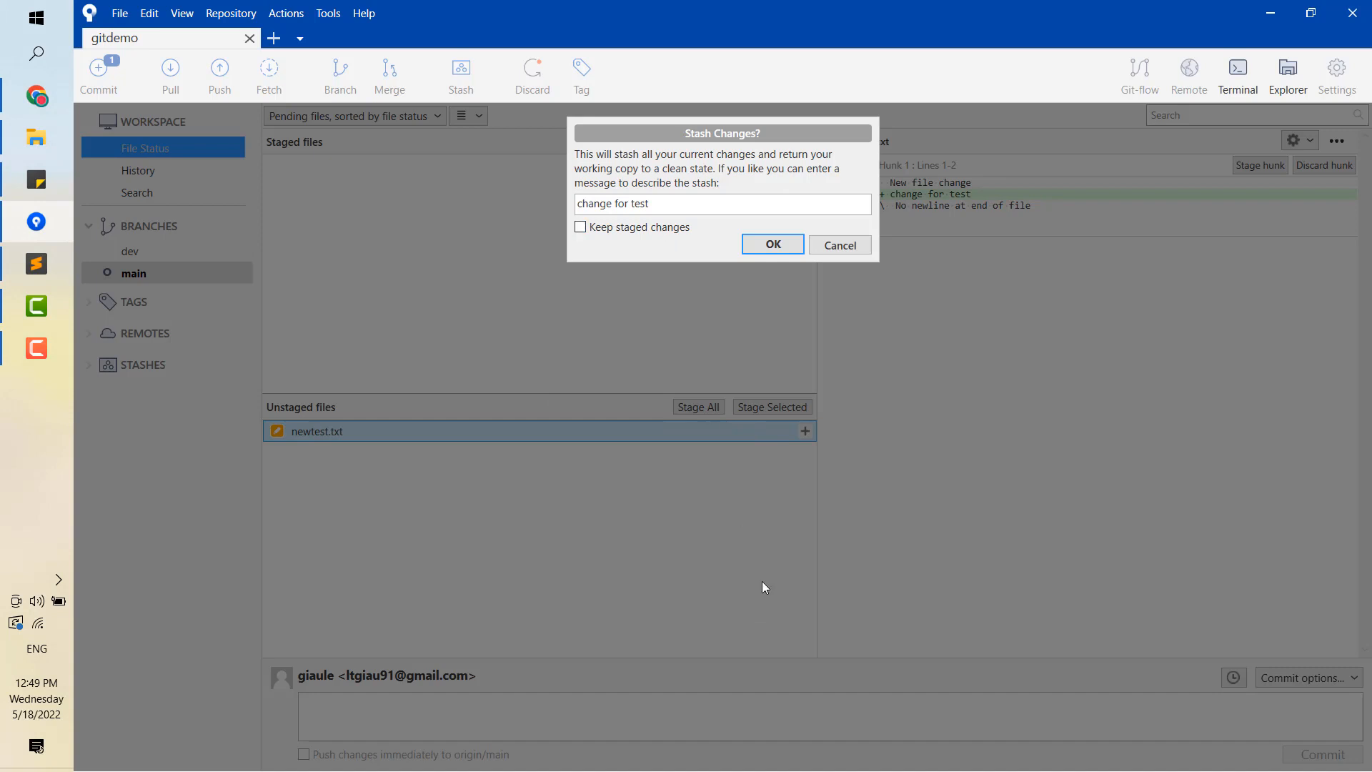
{"action": "mouse_move", "coordinate": [734, 469]}
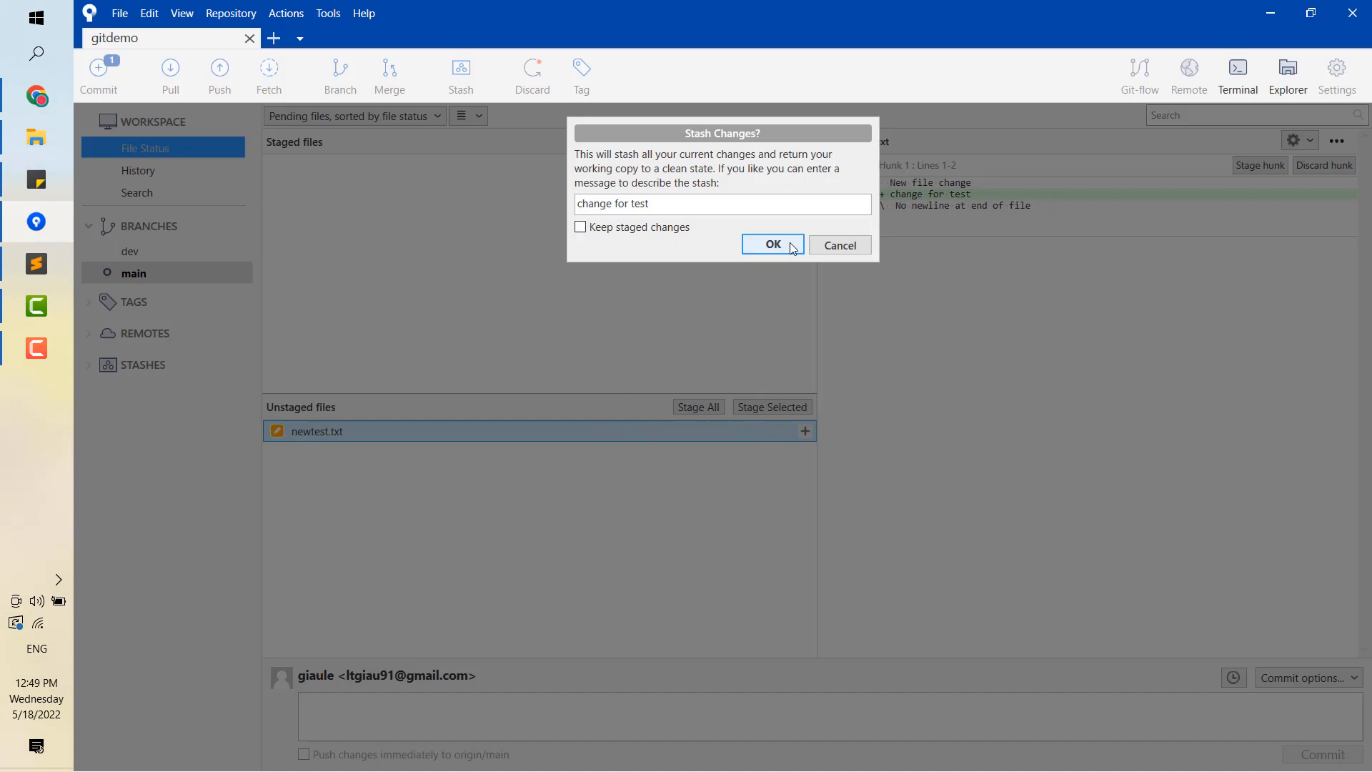
Confirm the 'change for test' stash and view its newtest.txt diff under STASHES
{"action": "left_click", "coordinate": [770, 245]}
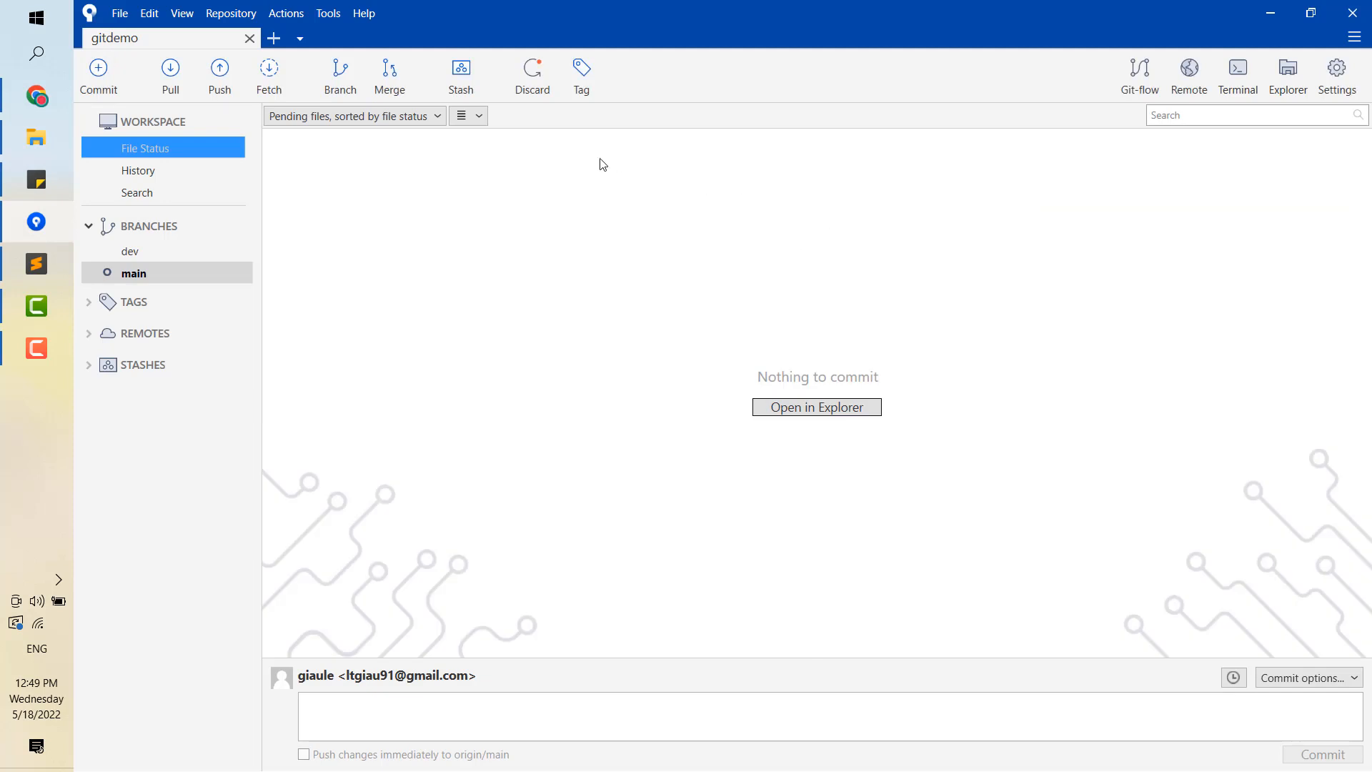
{"action": "mouse_move", "coordinate": [1118, 113]}
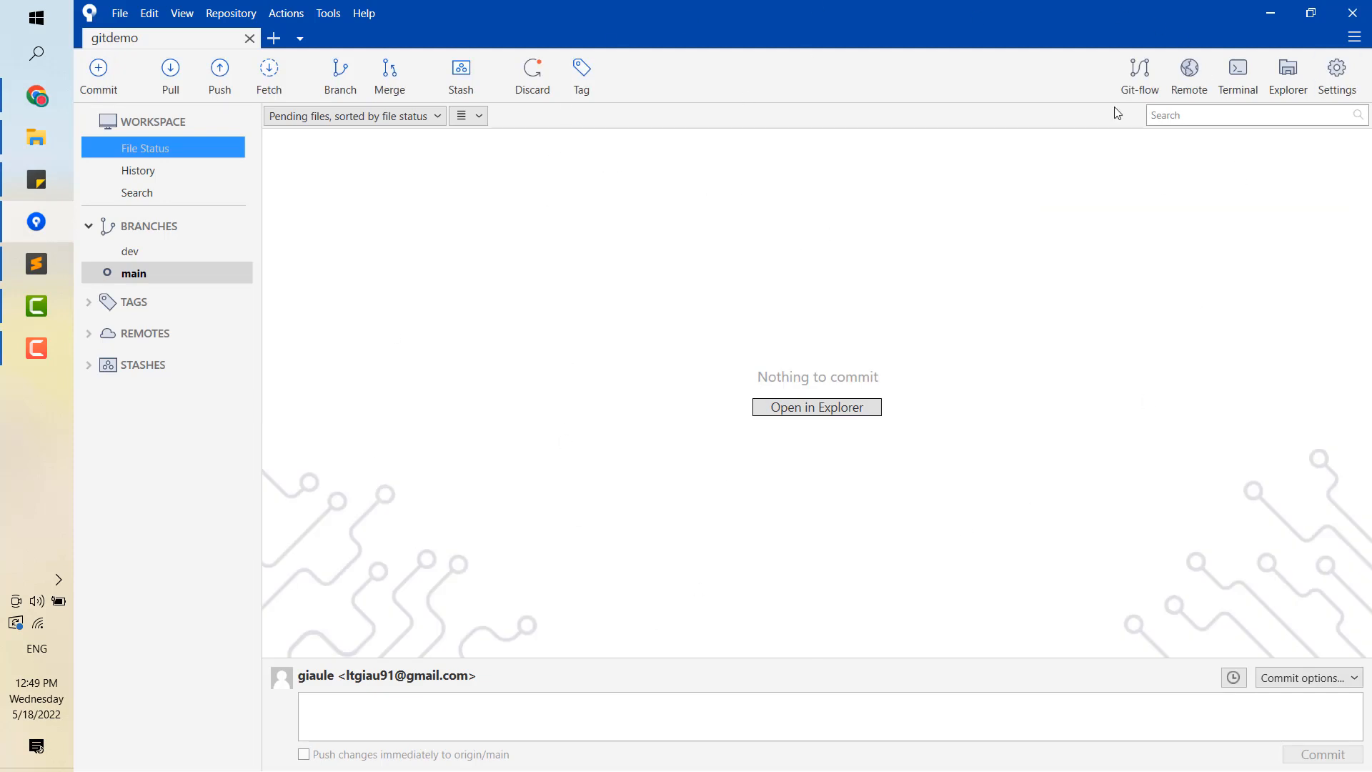
{"action": "mouse_move", "coordinate": [144, 400]}
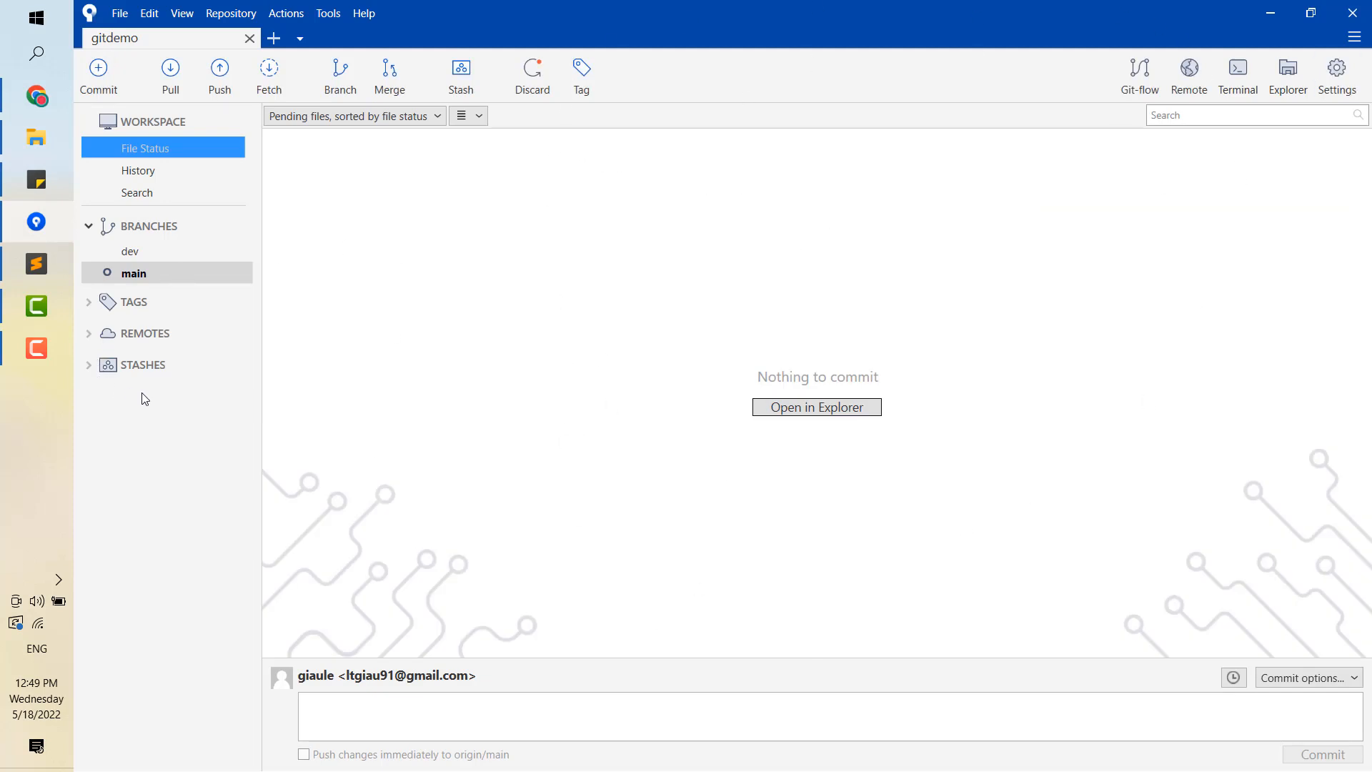
{"action": "left_click", "coordinate": [87, 365]}
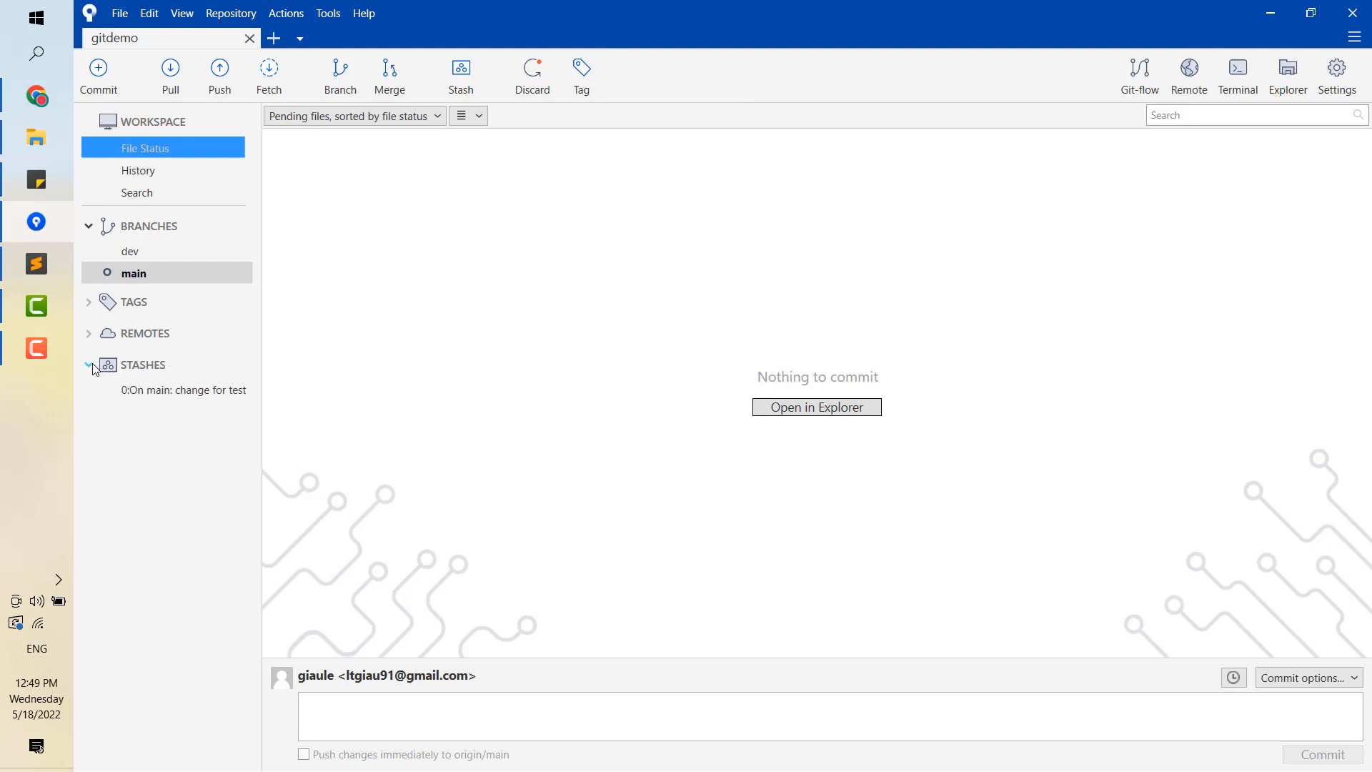
{"action": "left_click", "coordinate": [184, 388]}
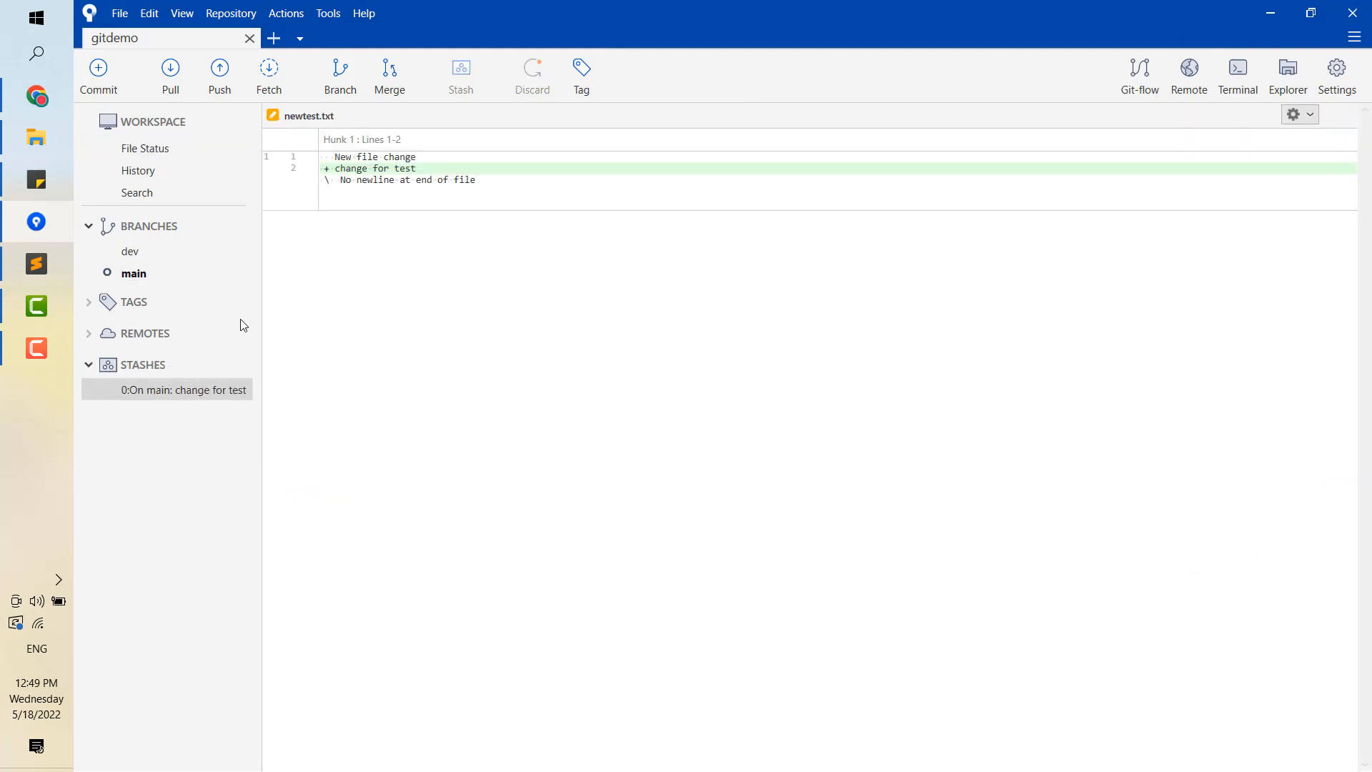
{"action": "mouse_move", "coordinate": [119, 199]}
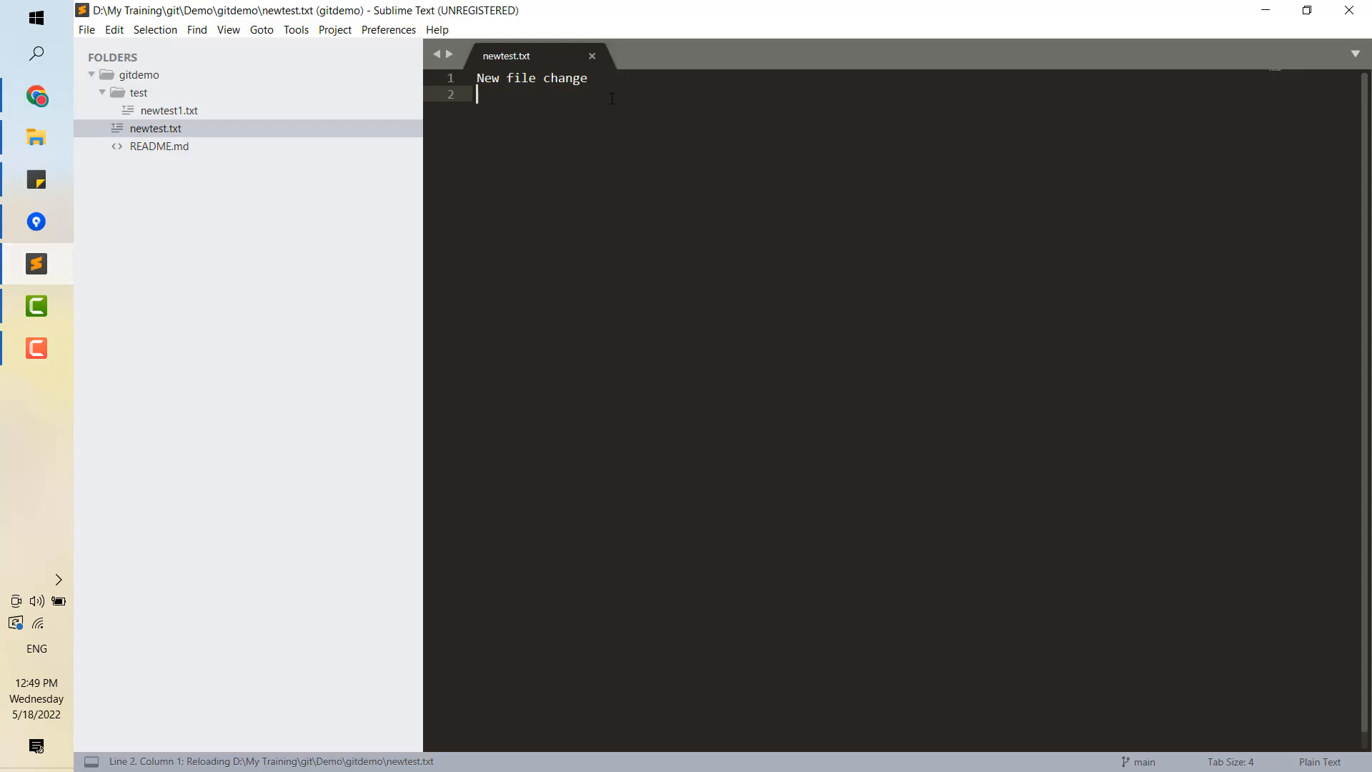
{"action": "mouse_move", "coordinate": [36, 306]}
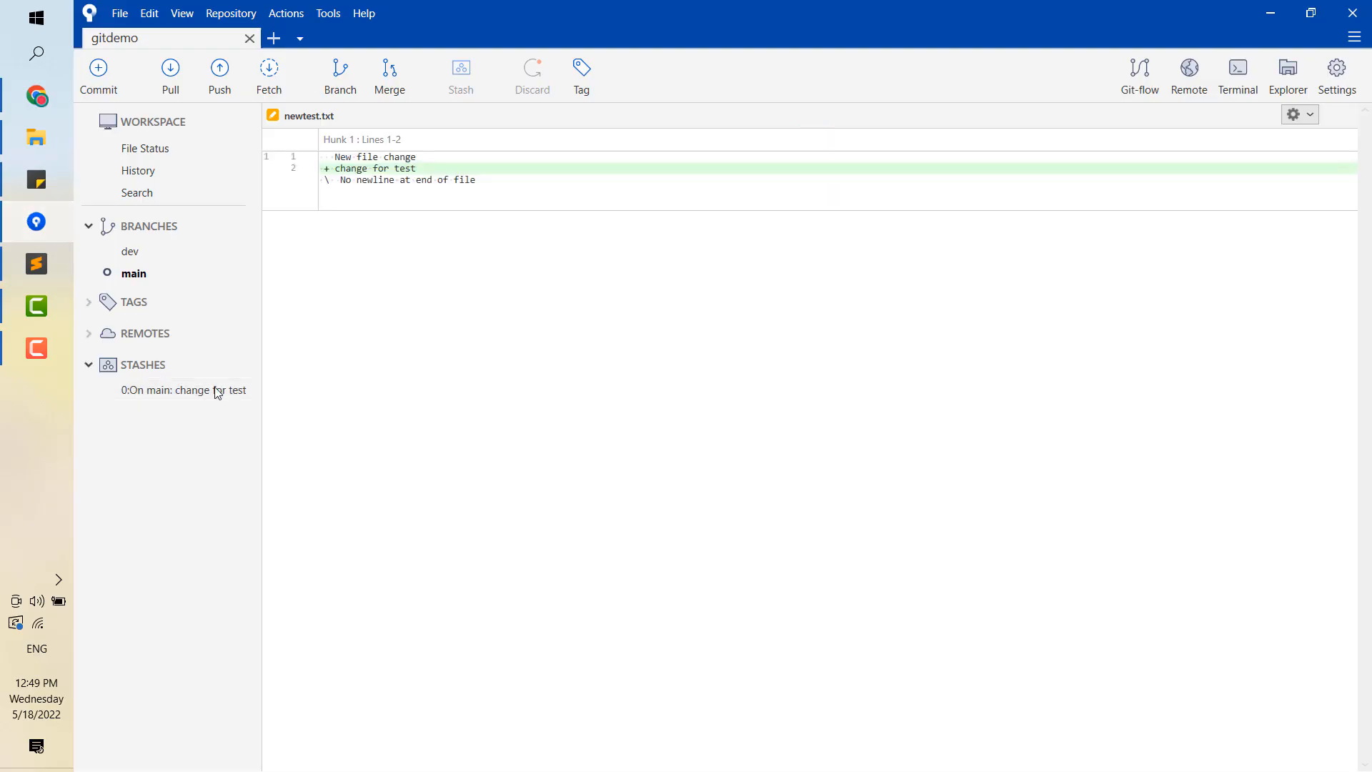
Review the saved stash and commit history, returning to a working copy with nothing to commit
{"action": "left_click", "coordinate": [181, 389]}
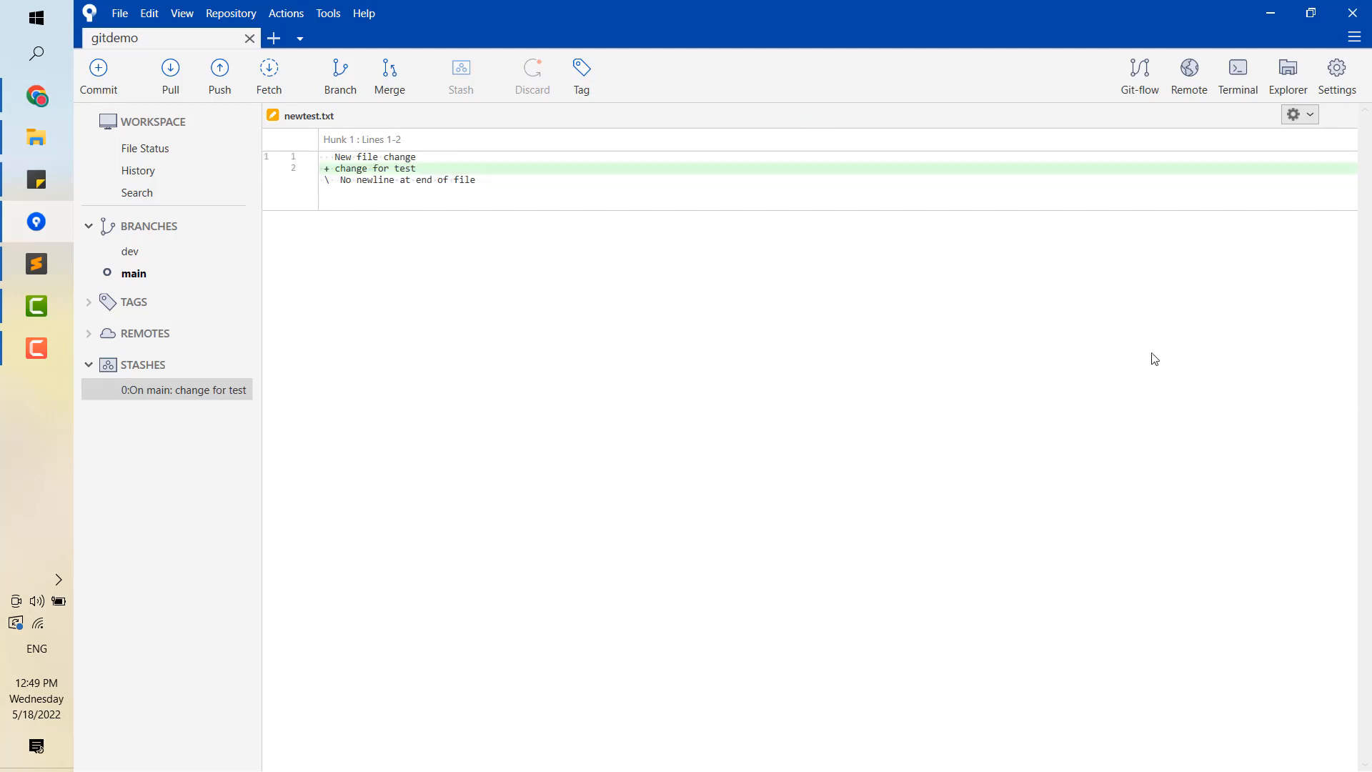
{"action": "mouse_move", "coordinate": [561, 296]}
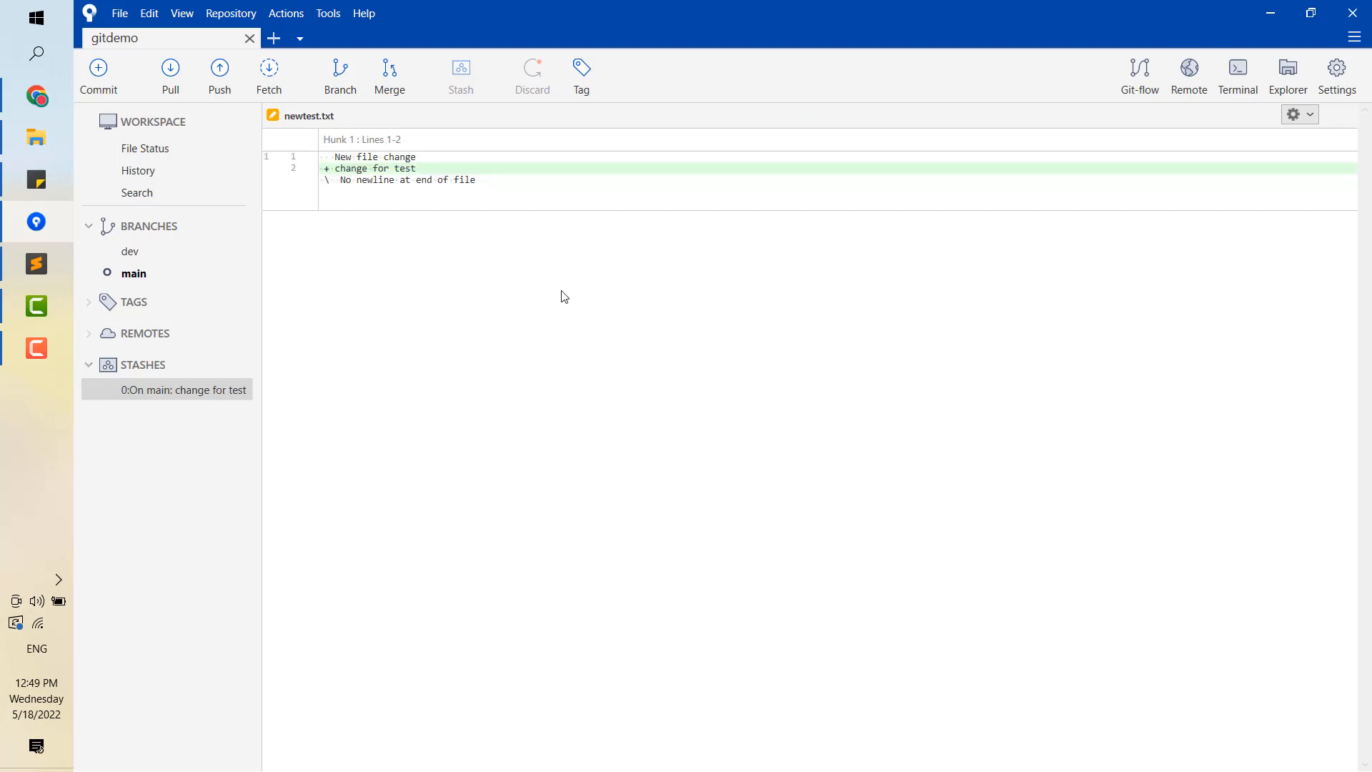
{"action": "left_click", "coordinate": [145, 147]}
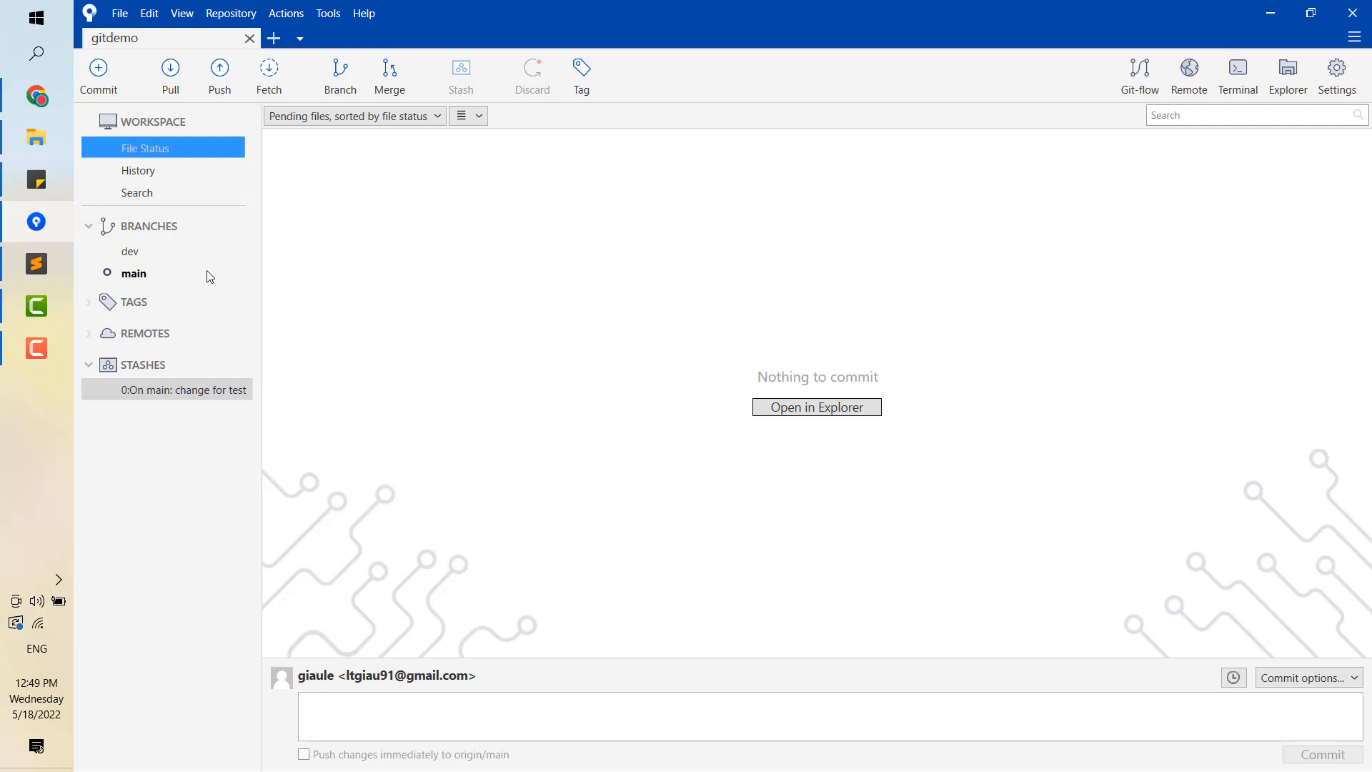
{"action": "left_click", "coordinate": [139, 170]}
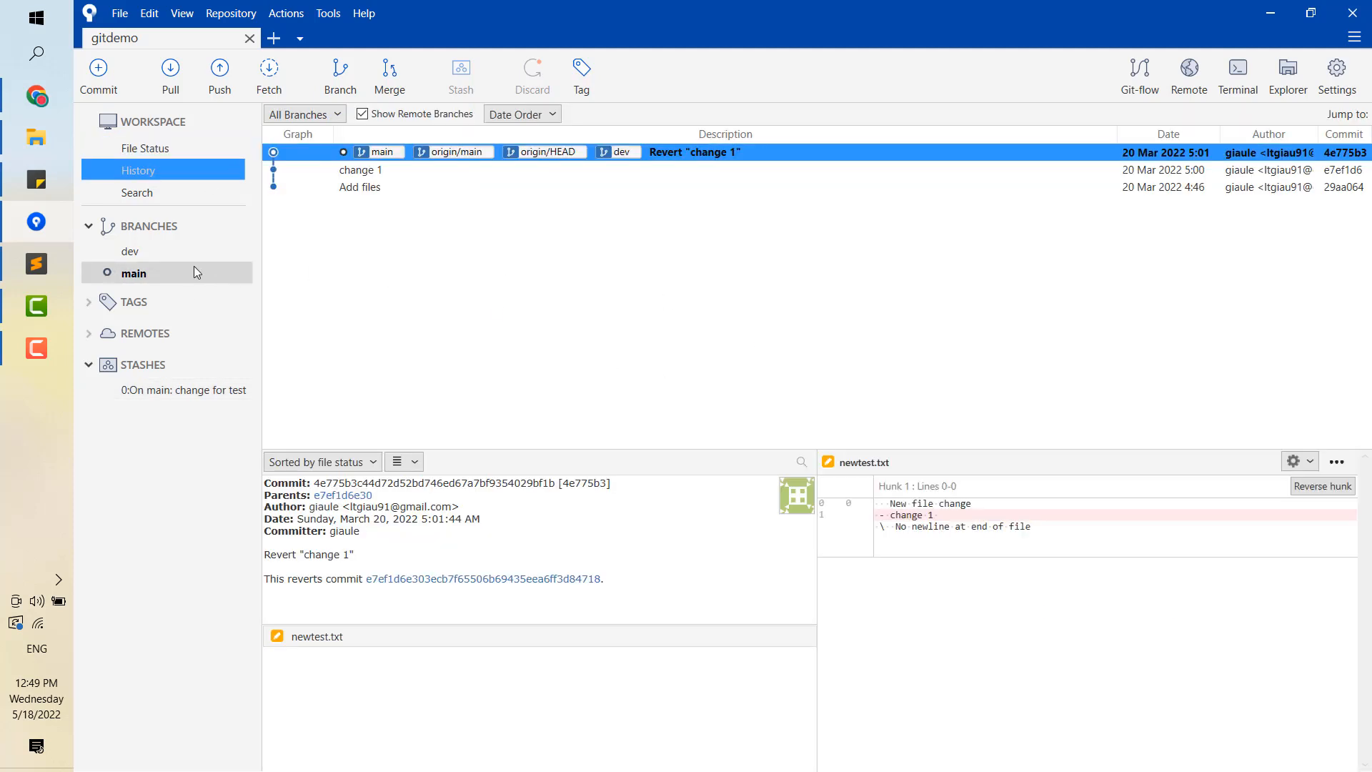
{"action": "mouse_move", "coordinate": [183, 138]}
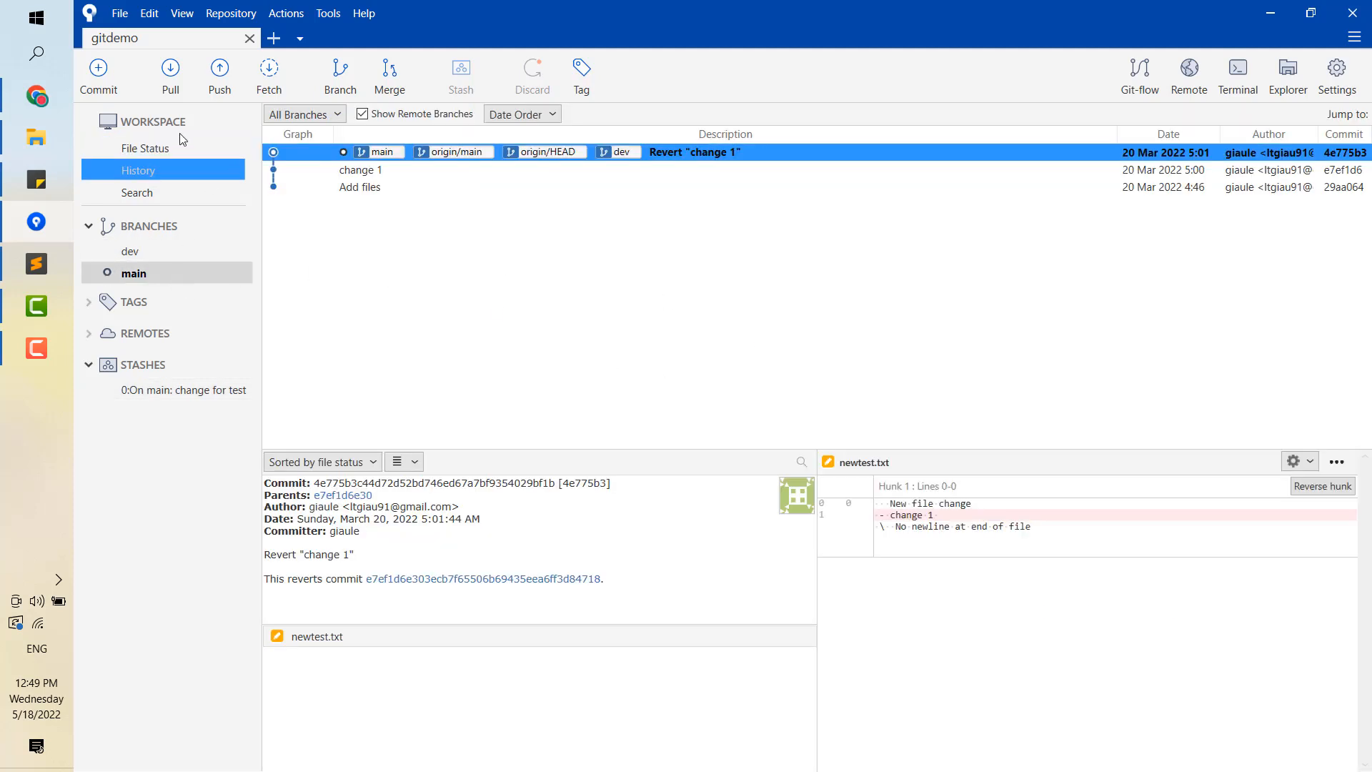
{"action": "left_click", "coordinate": [146, 147]}
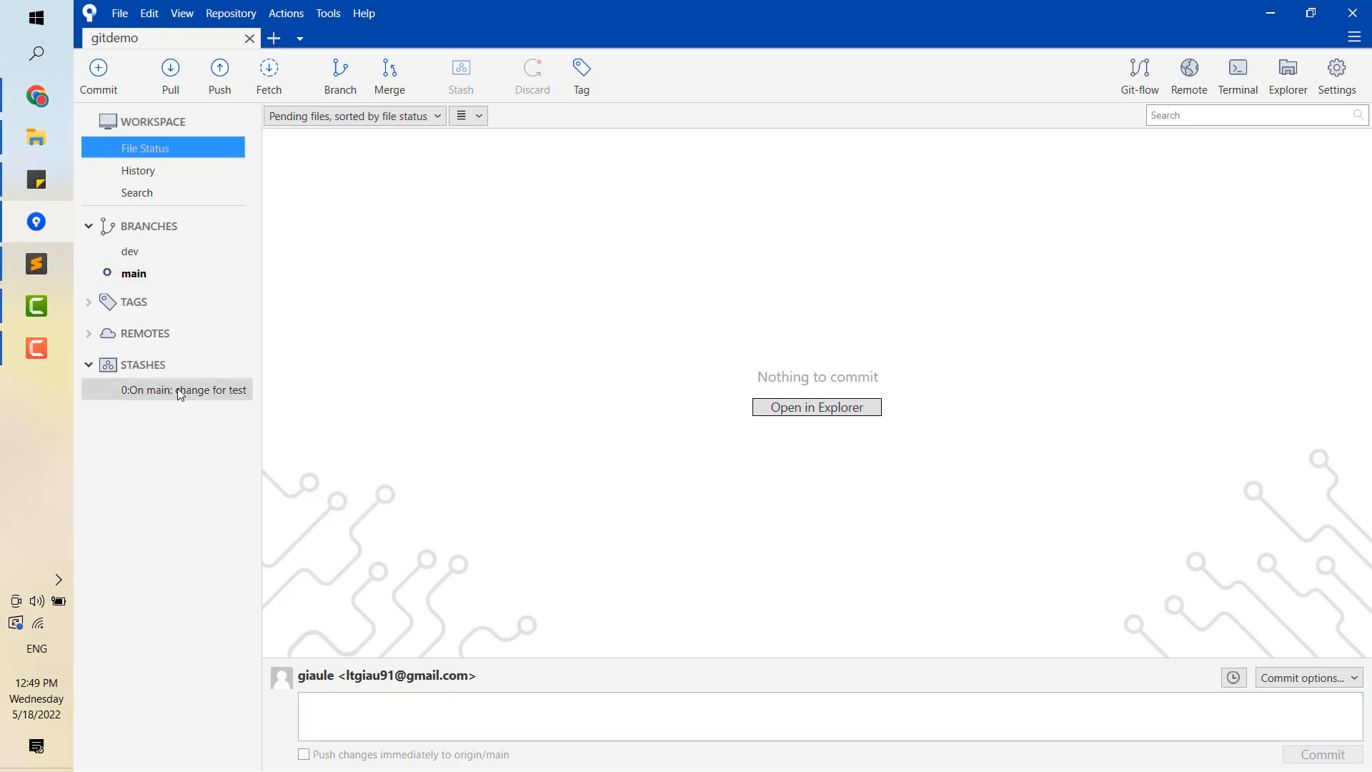
Apply the 'change for test' stash with Delete after applying, restoring the pending edit
{"action": "left_click", "coordinate": [168, 389]}
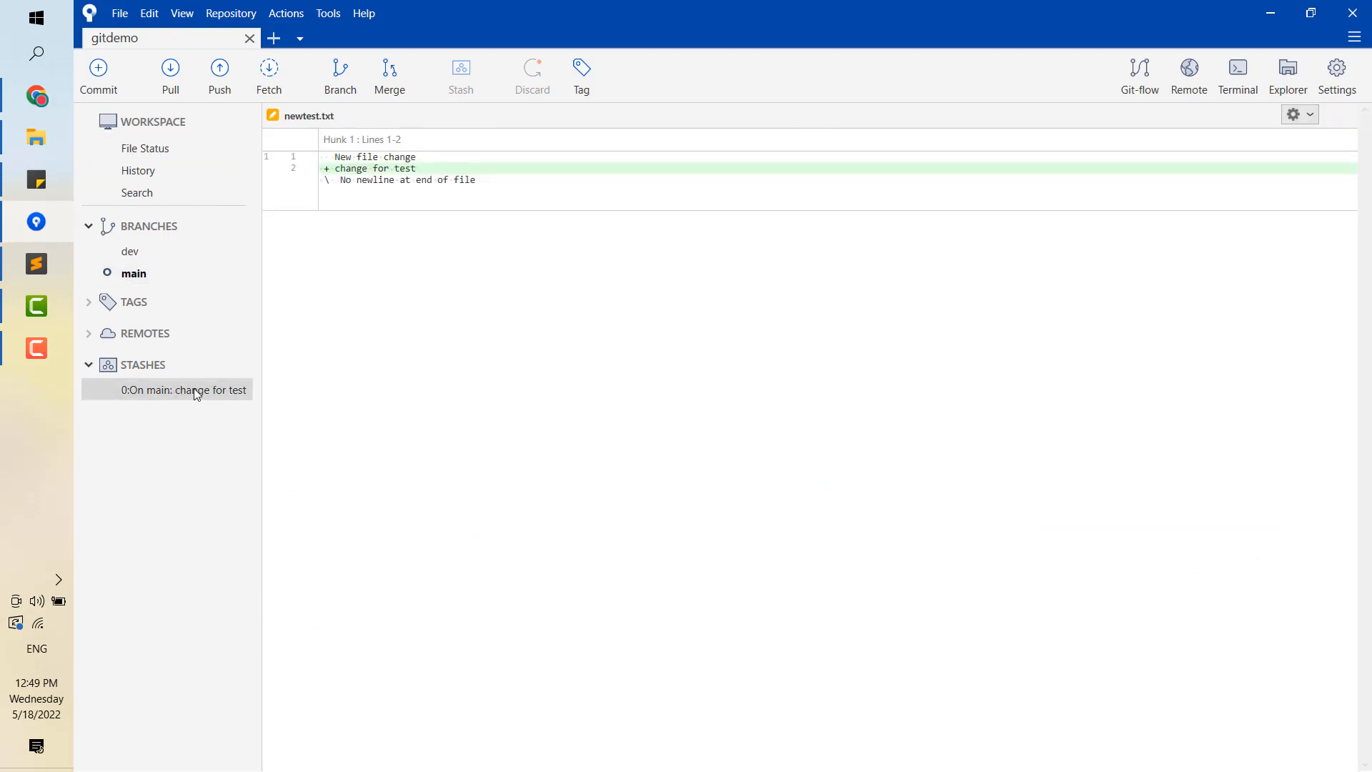
{"action": "right_click", "coordinate": [165, 389]}
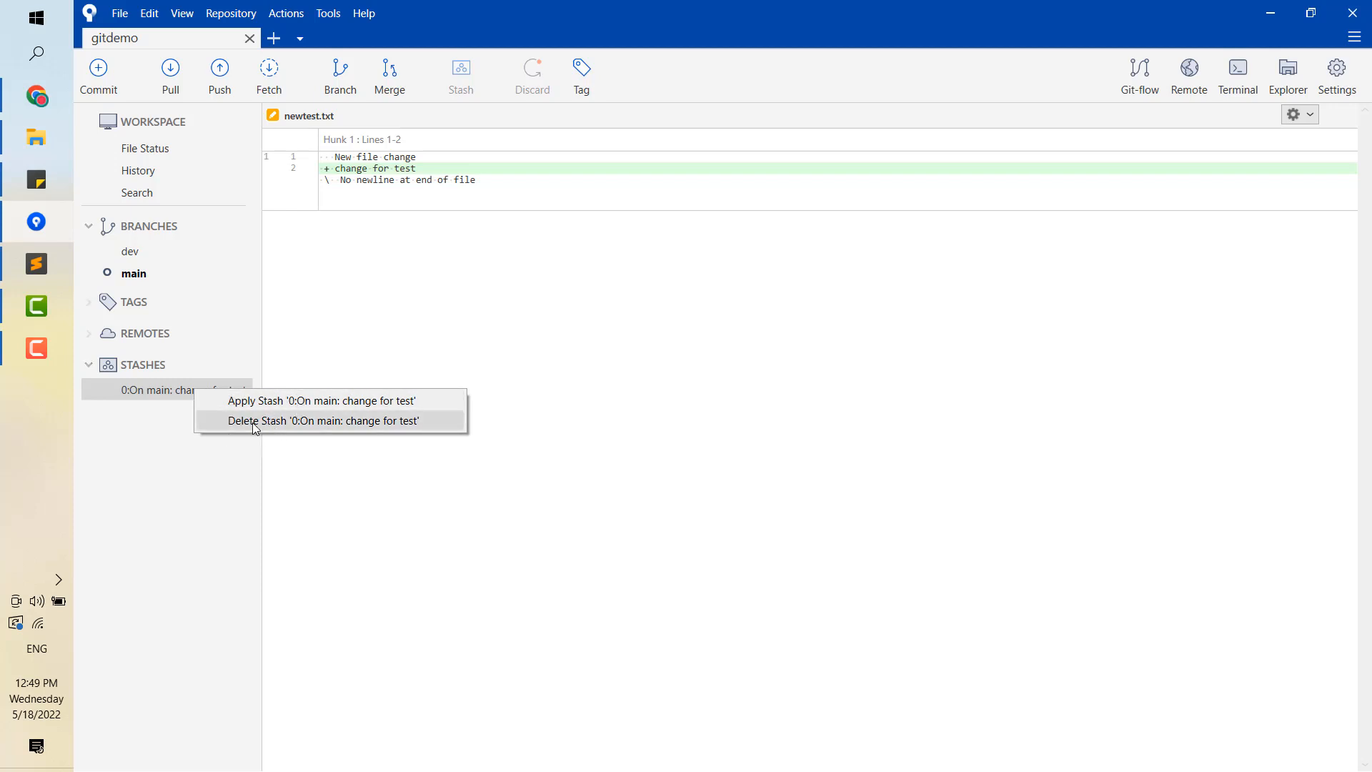
{"action": "mouse_move", "coordinate": [349, 410]}
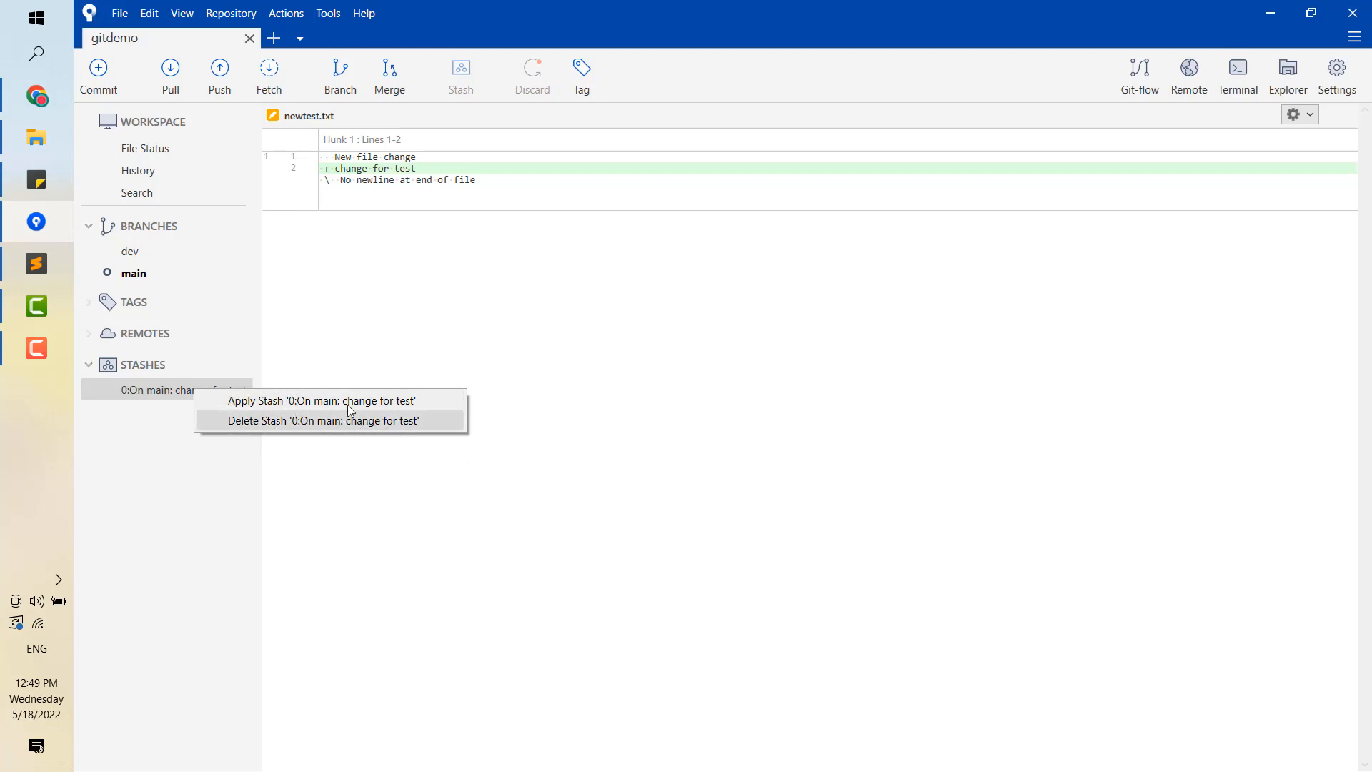
{"action": "left_click", "coordinate": [322, 400]}
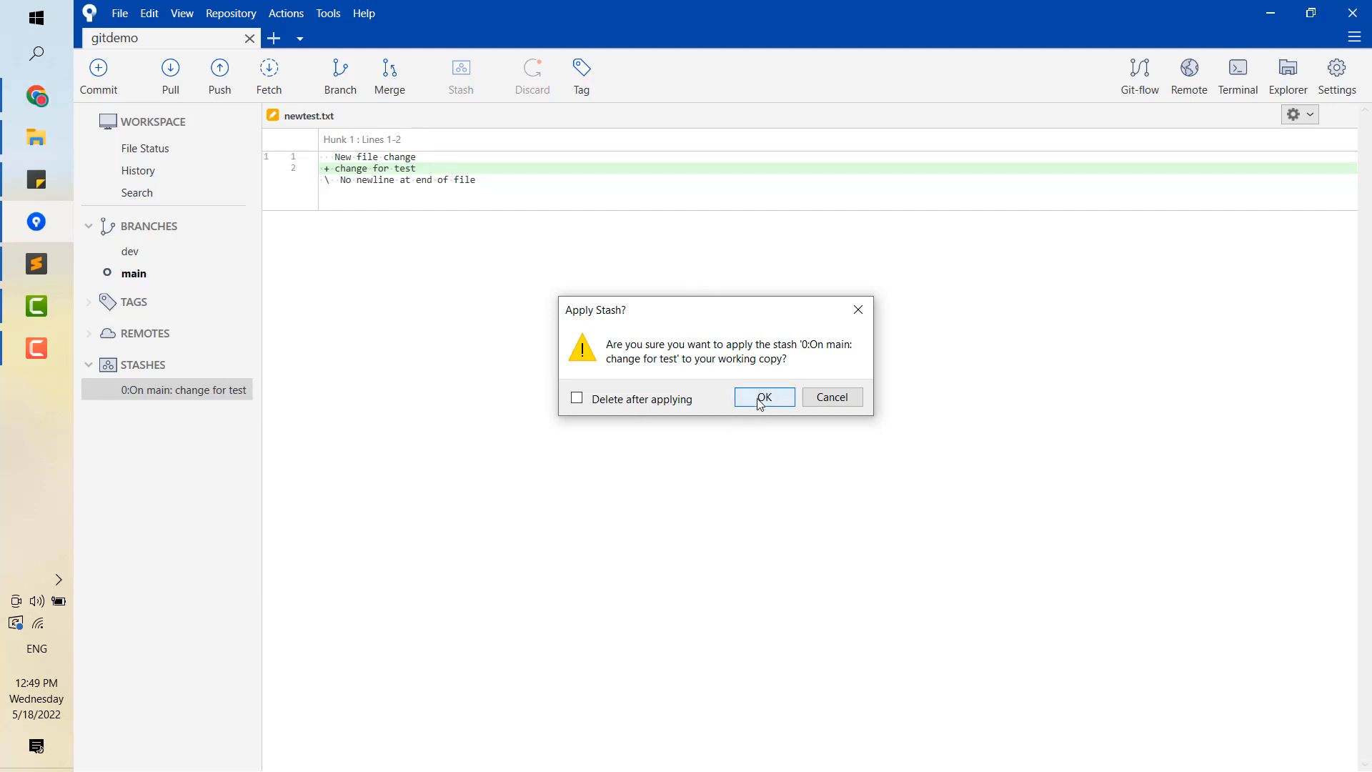
{"action": "left_click", "coordinate": [576, 399]}
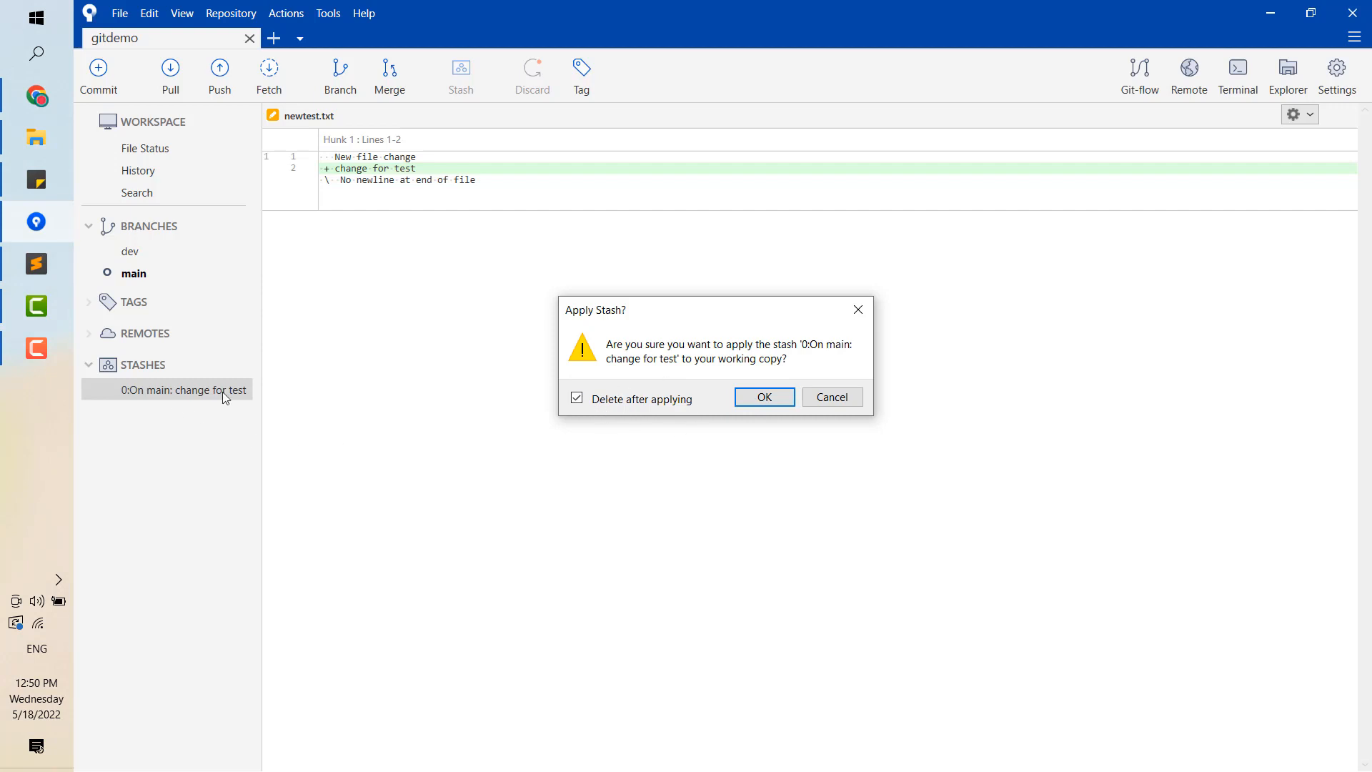
{"action": "mouse_move", "coordinate": [193, 440]}
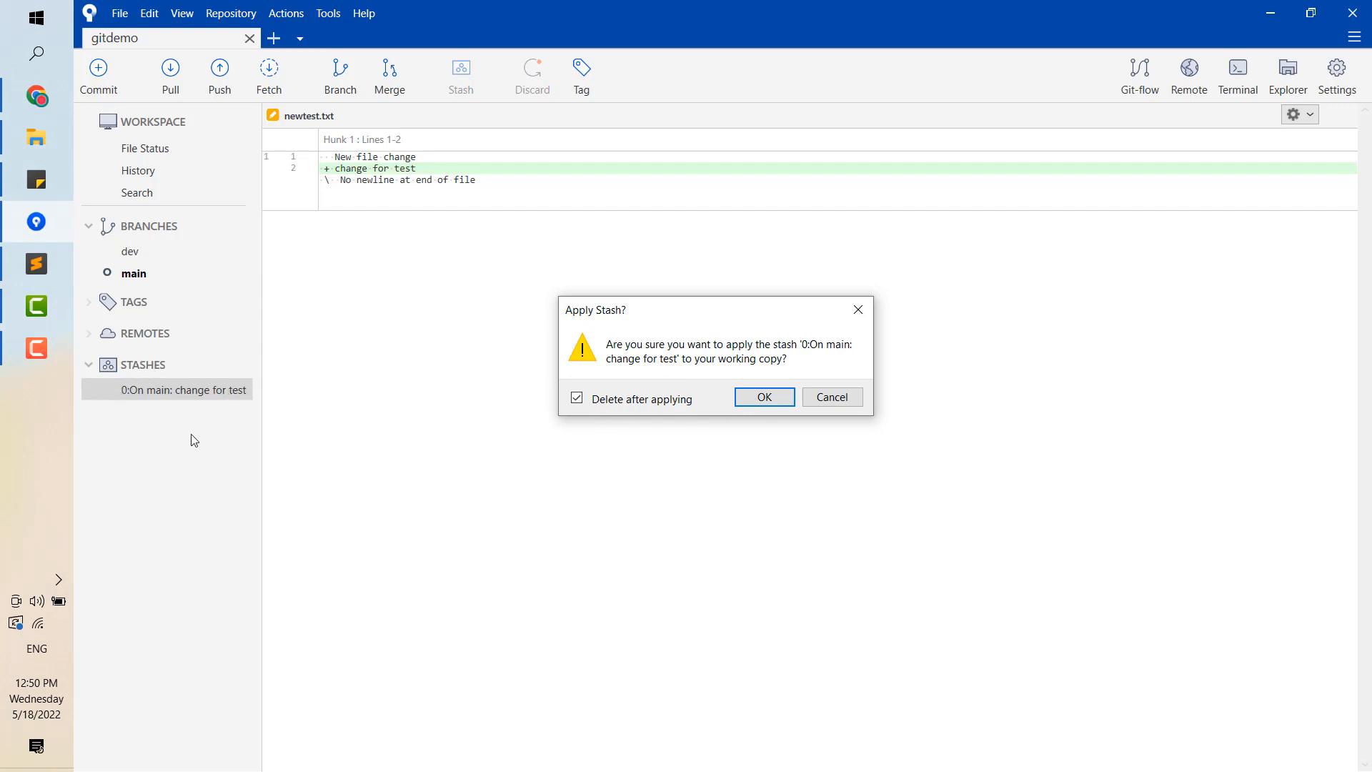
{"action": "left_click", "coordinate": [762, 396]}
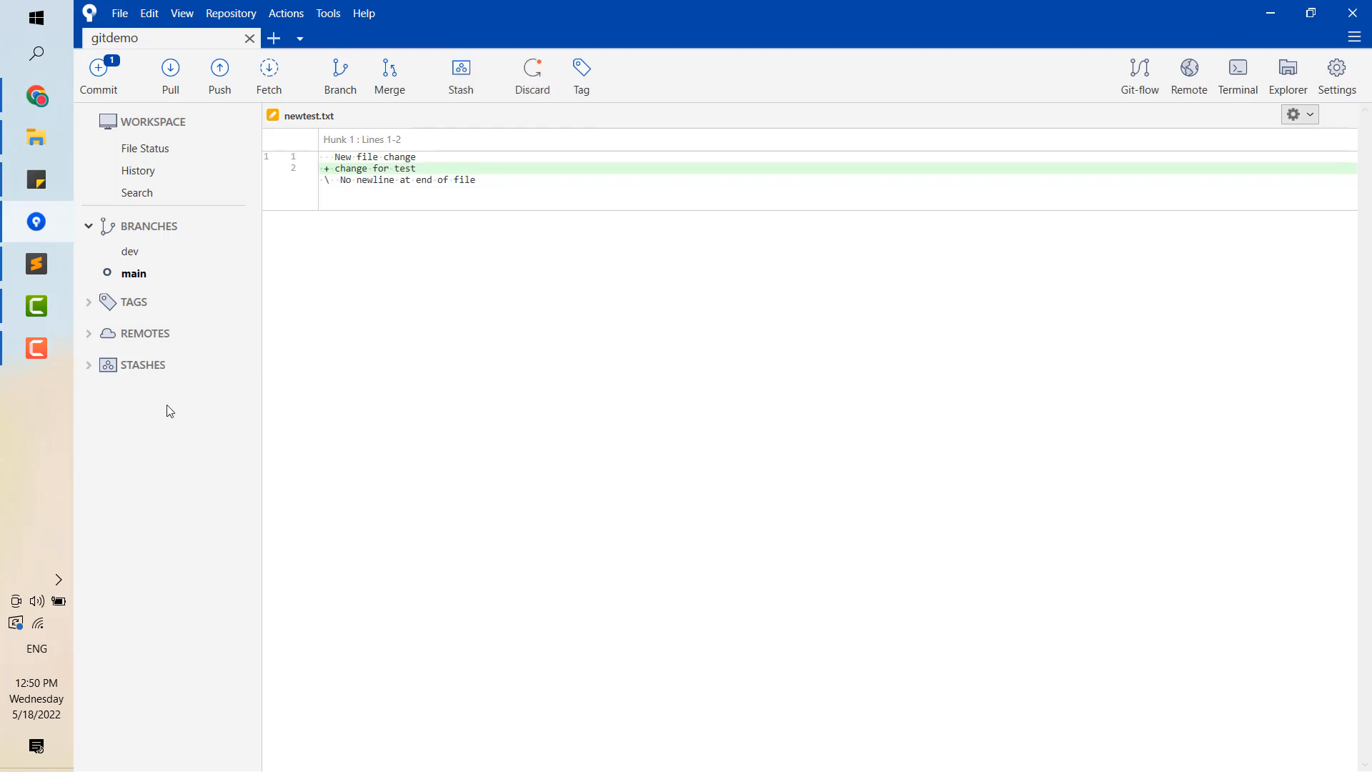
{"action": "mouse_move", "coordinate": [118, 153]}
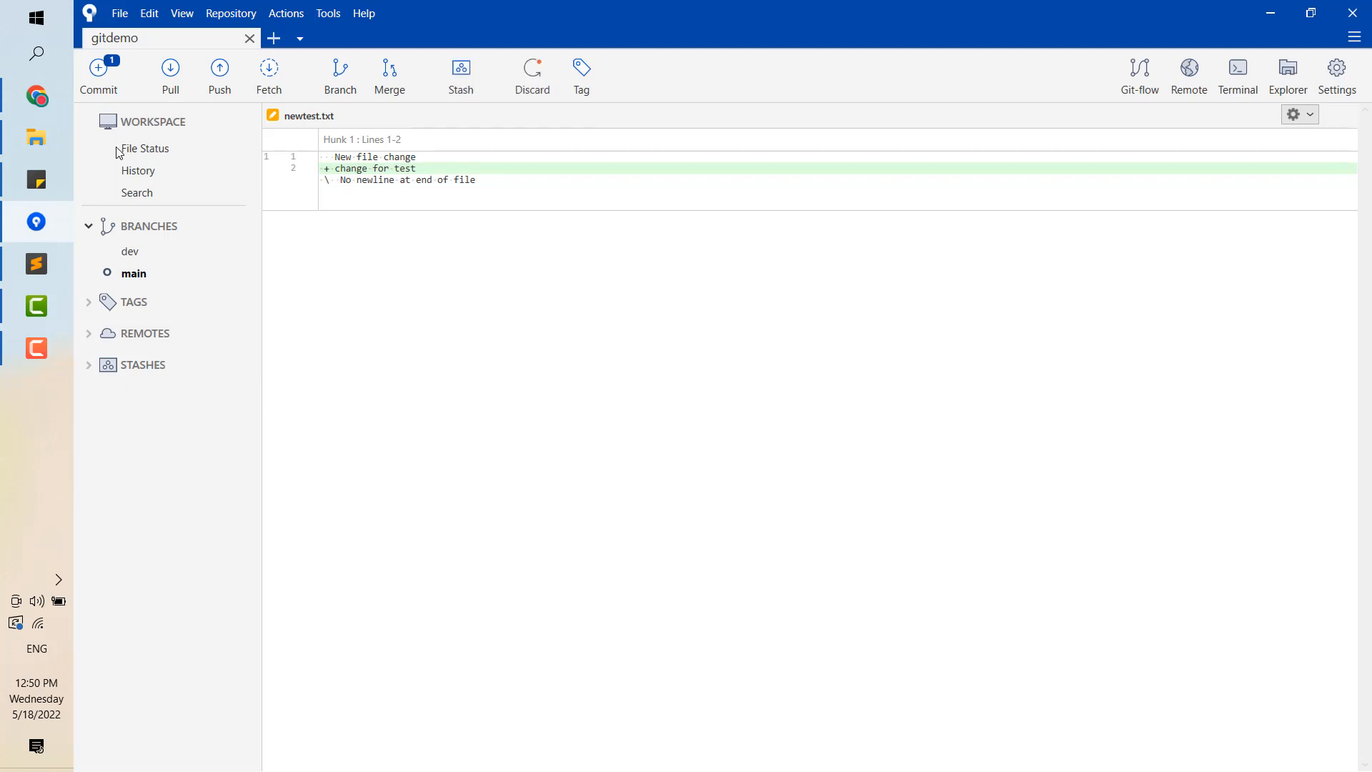
{"action": "left_click", "coordinate": [146, 147]}
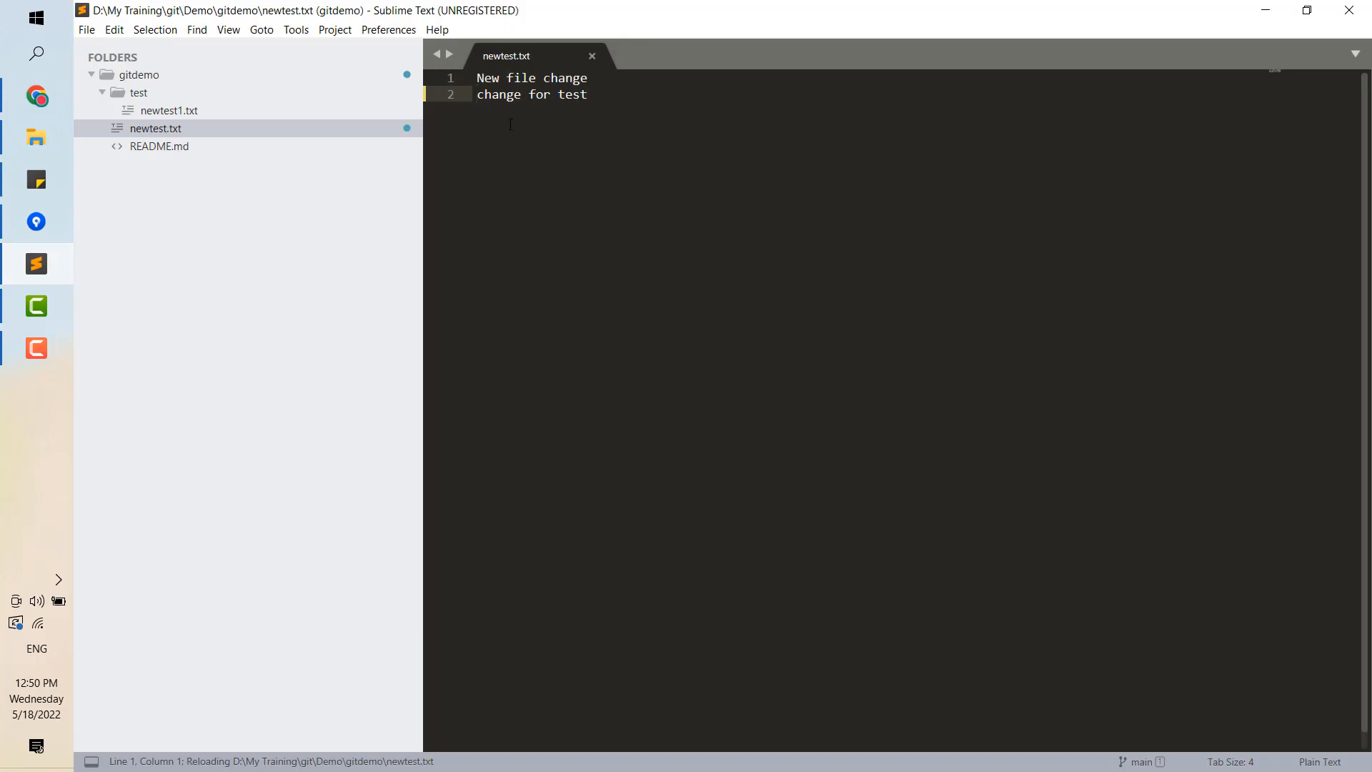
{"action": "mouse_move", "coordinate": [37, 221]}
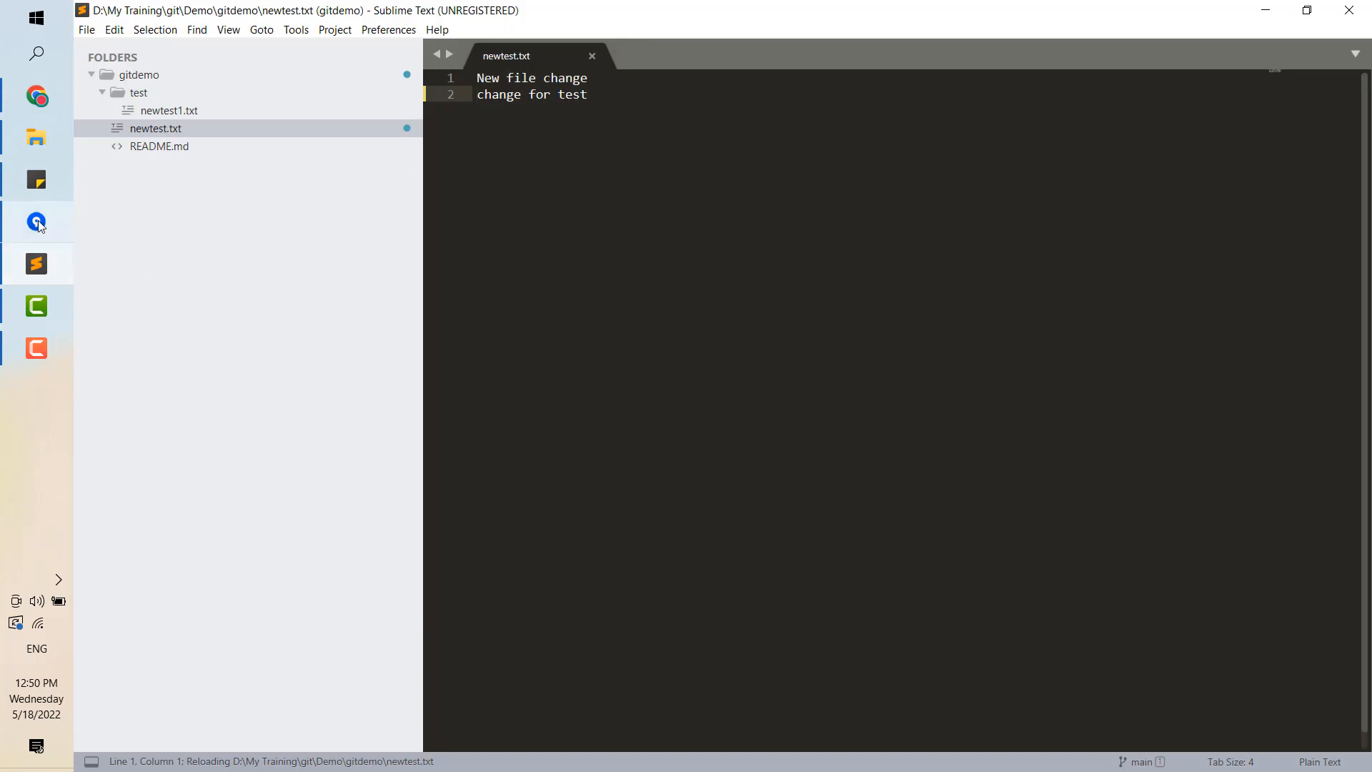
Add a third line 'continue to do' to newtest.txt
{"action": "type", "text": "conti"}
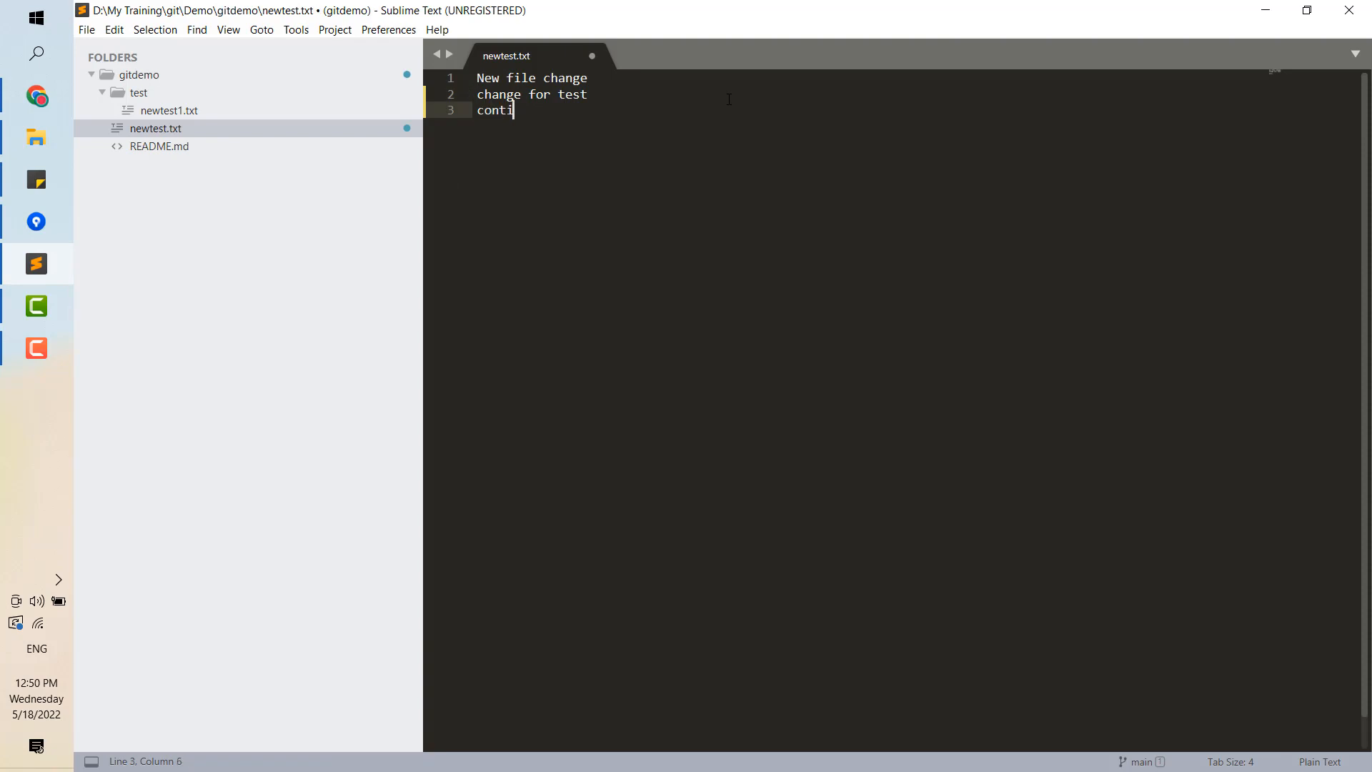
{"action": "type", "text": "nue to do"}
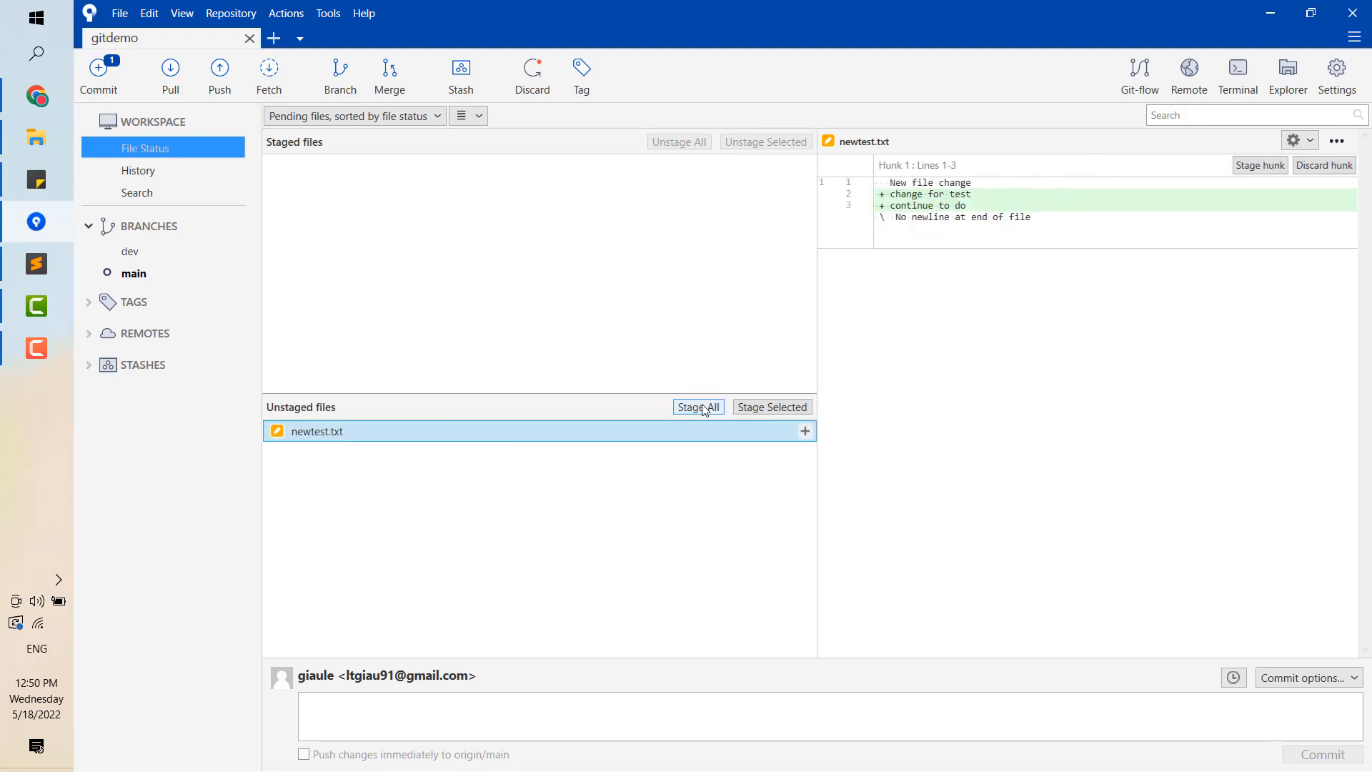
Stage all changes so the modified newtest.txt is ready to commit
{"action": "left_click", "coordinate": [697, 408]}
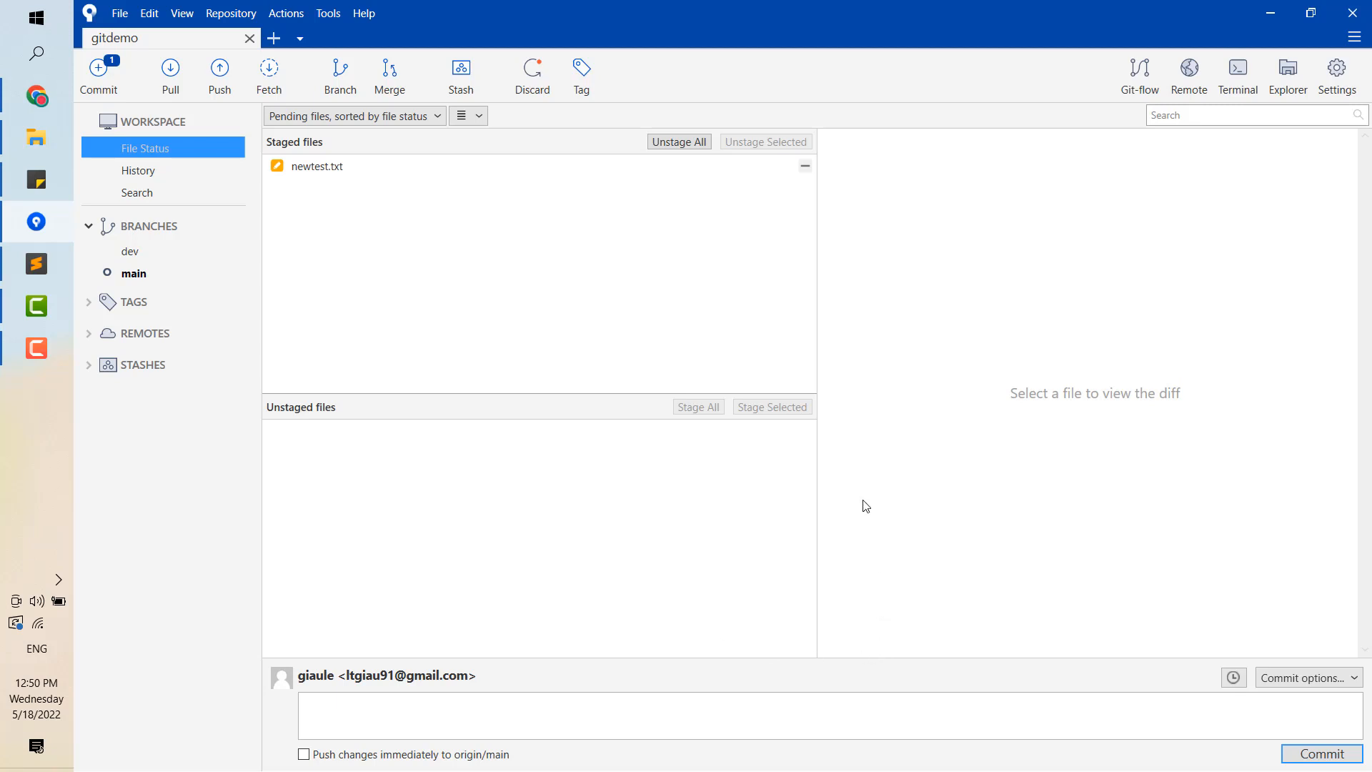
{"action": "mouse_move", "coordinate": [719, 492]}
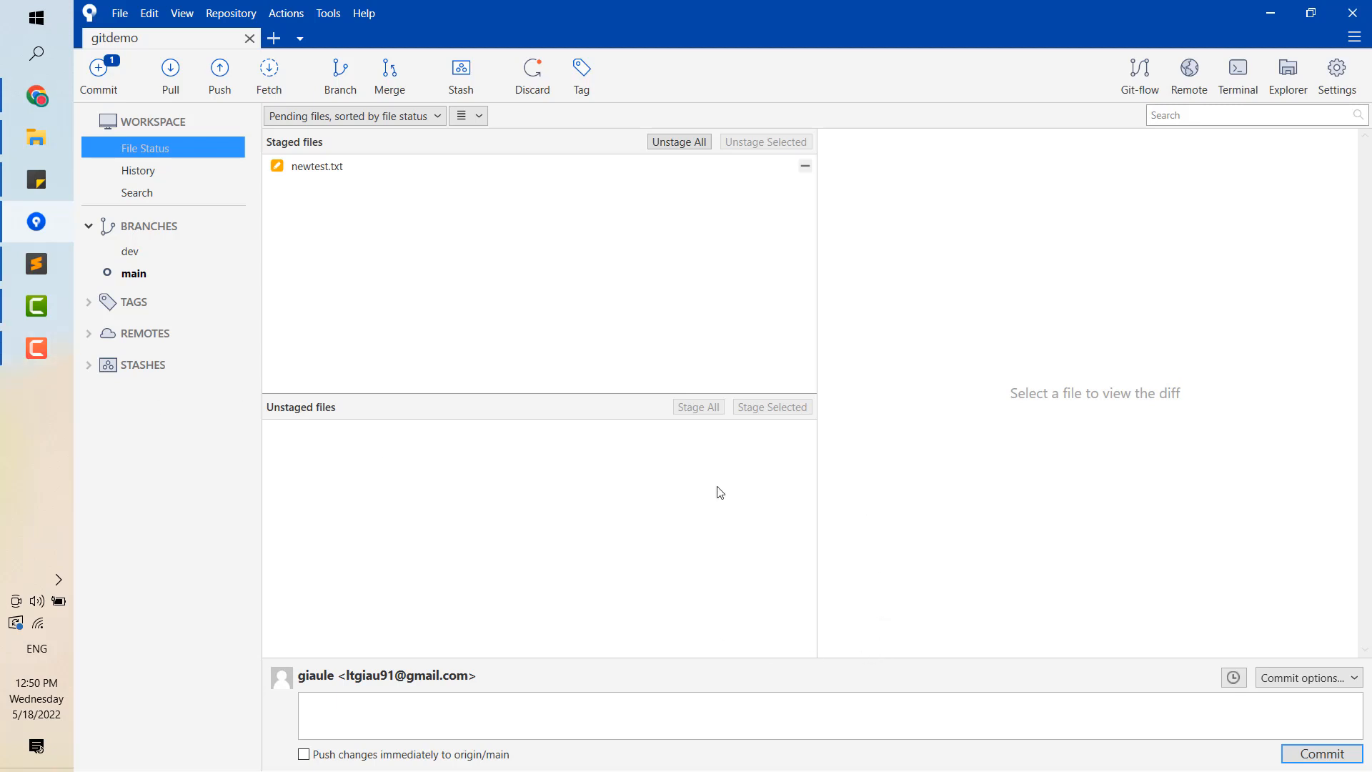
{"action": "mouse_move", "coordinate": [732, 492]}
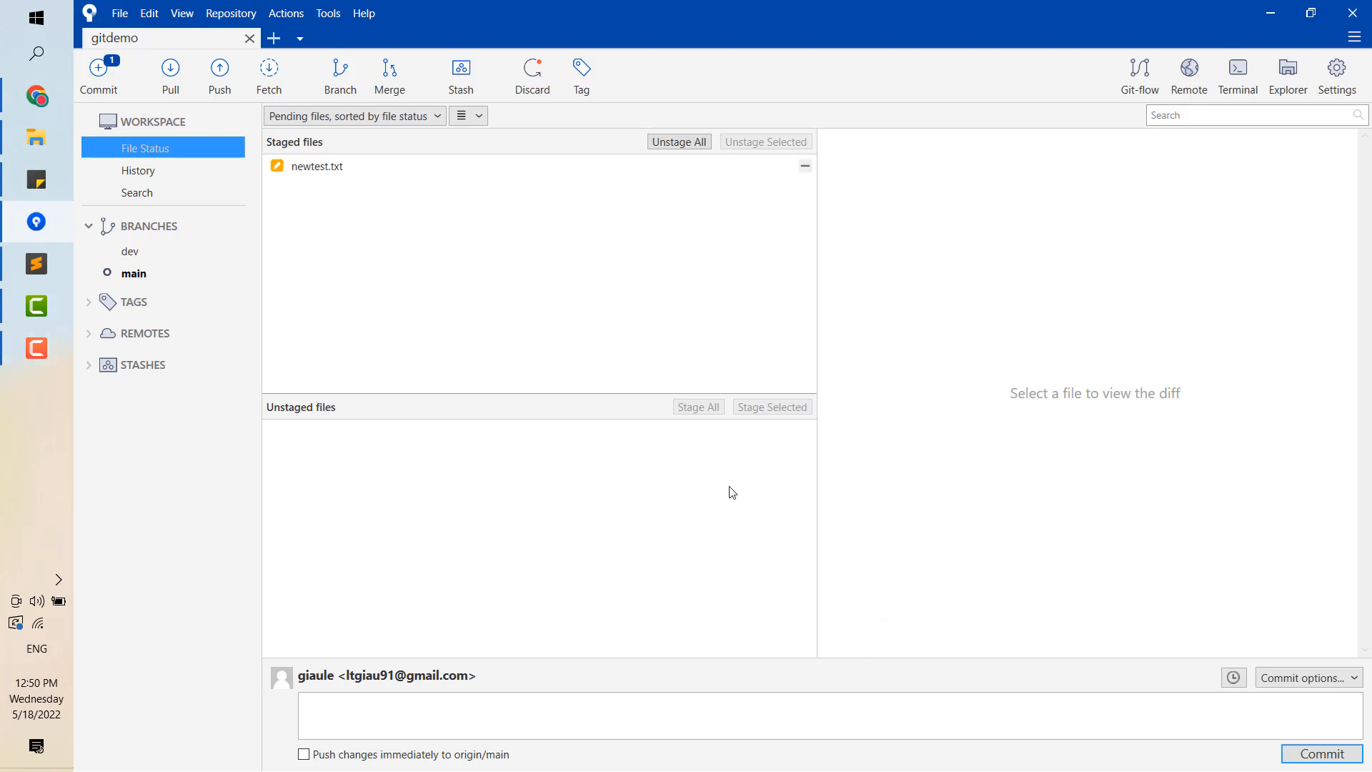